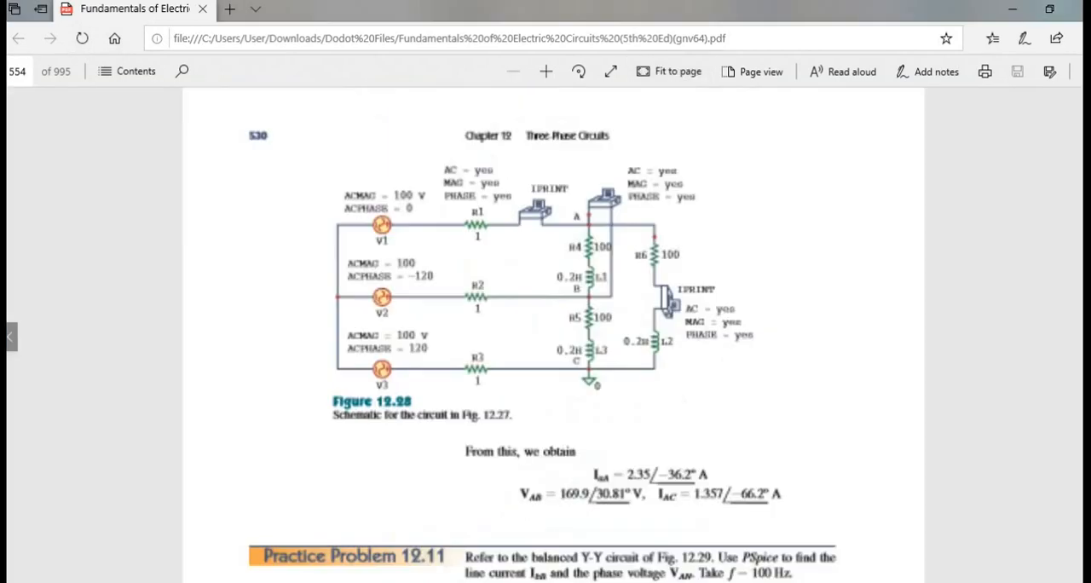
Step: Scroll the textbook PDF down to Practice Problem 12.11 and Figure 12.29
scroll(down, 3)
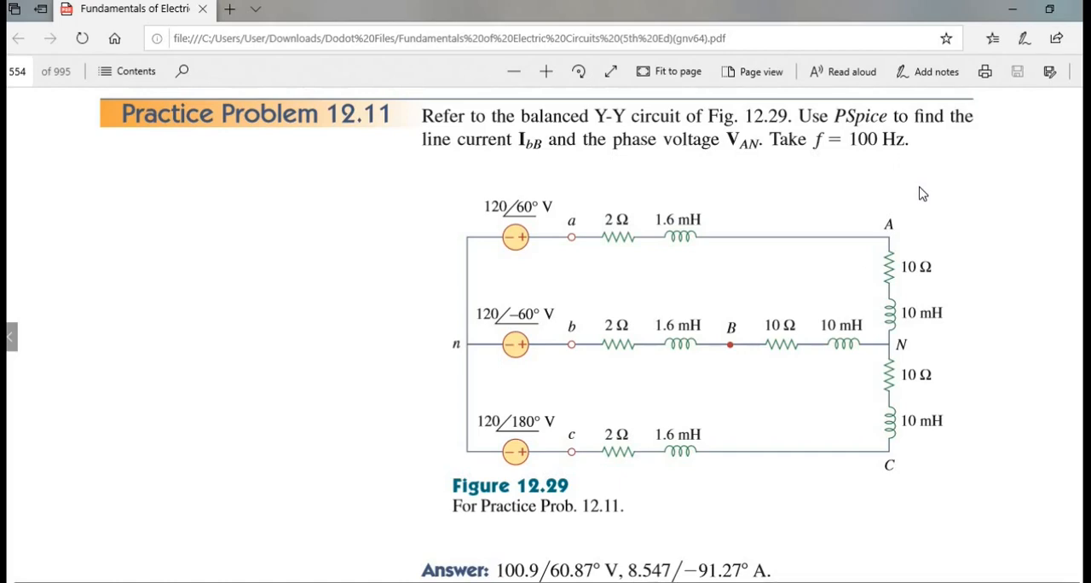
mouse_move(553, 578)
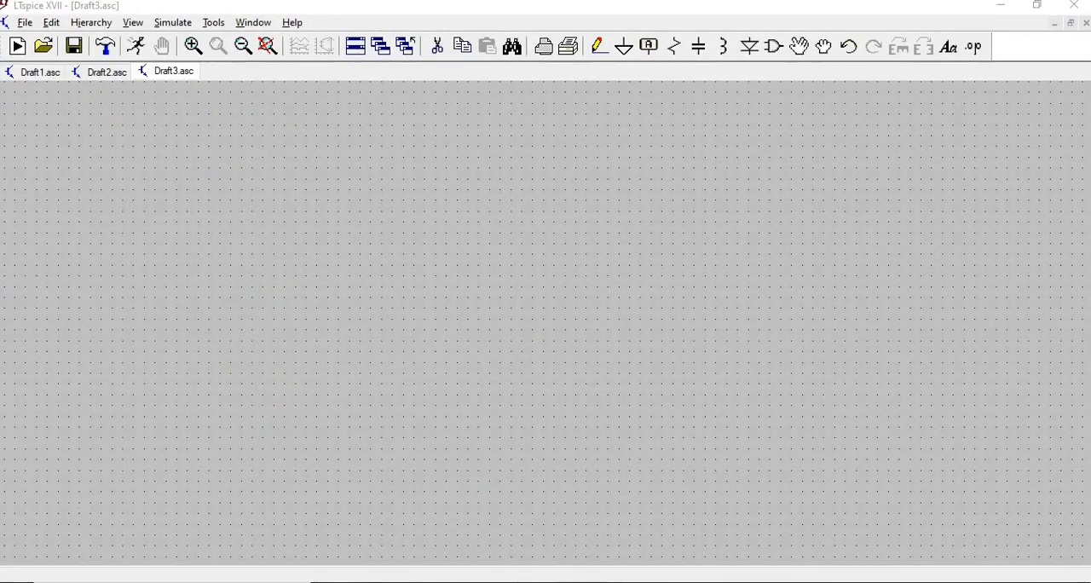
mouse_move(415, 443)
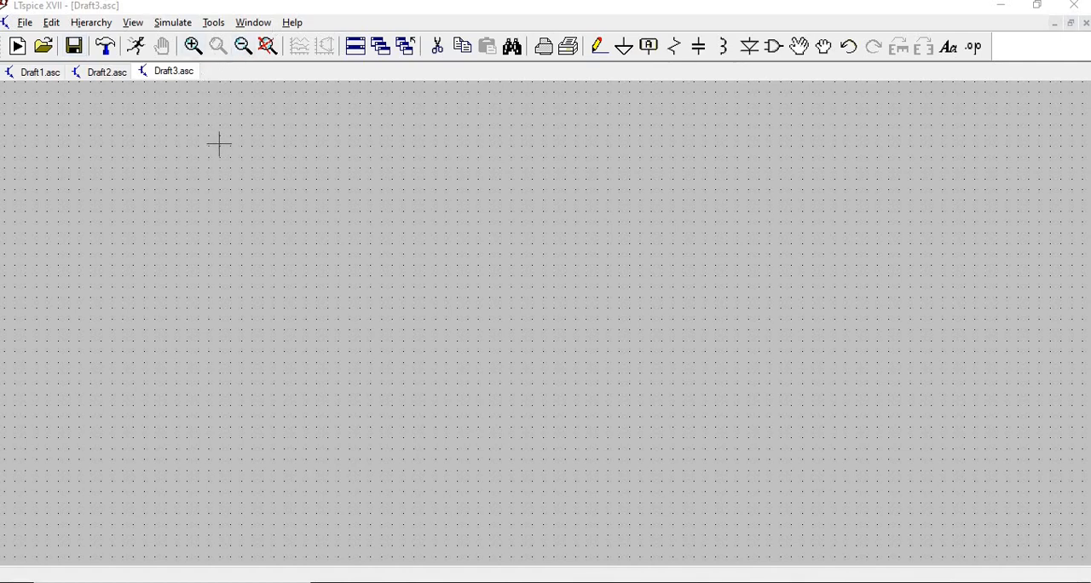
mouse_move(111, 47)
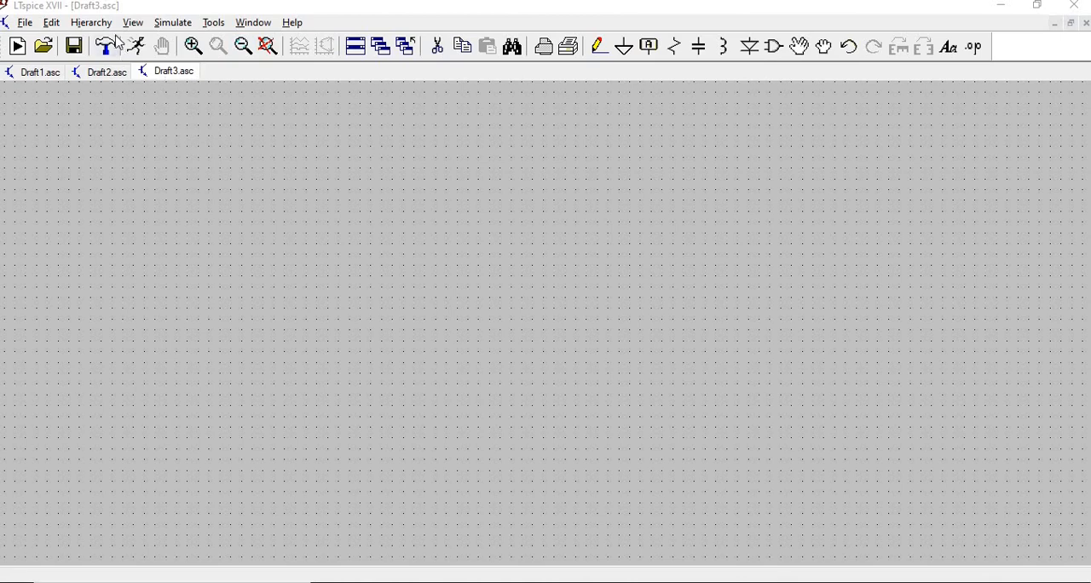
click(133, 23)
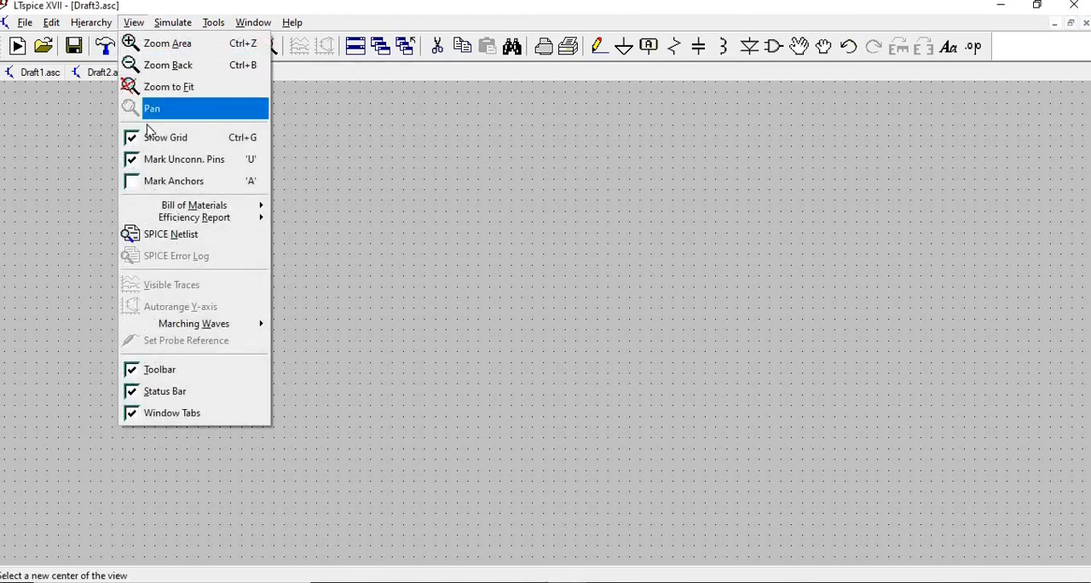
click(152, 108)
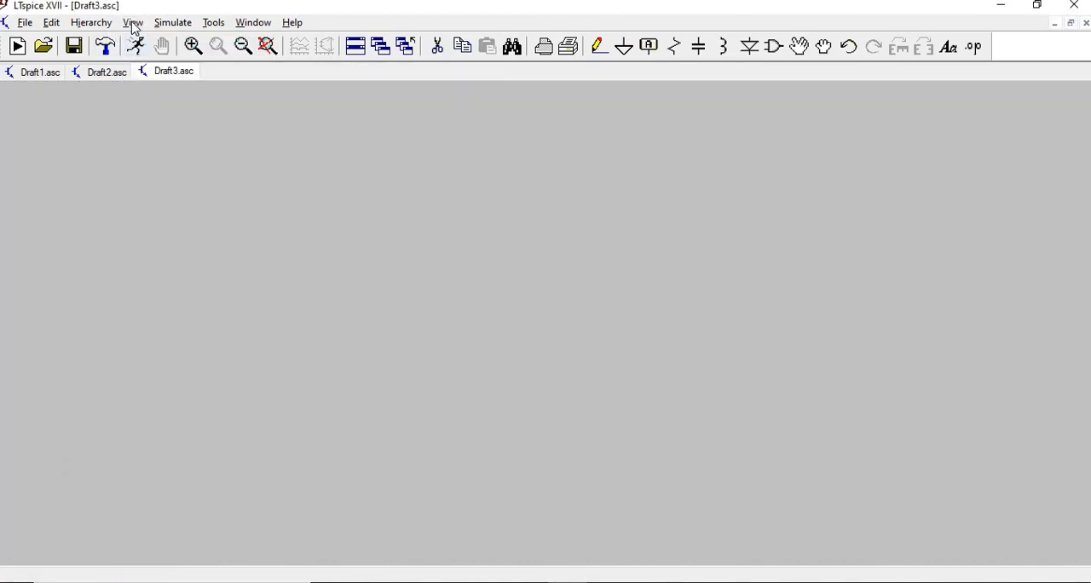
click(133, 23)
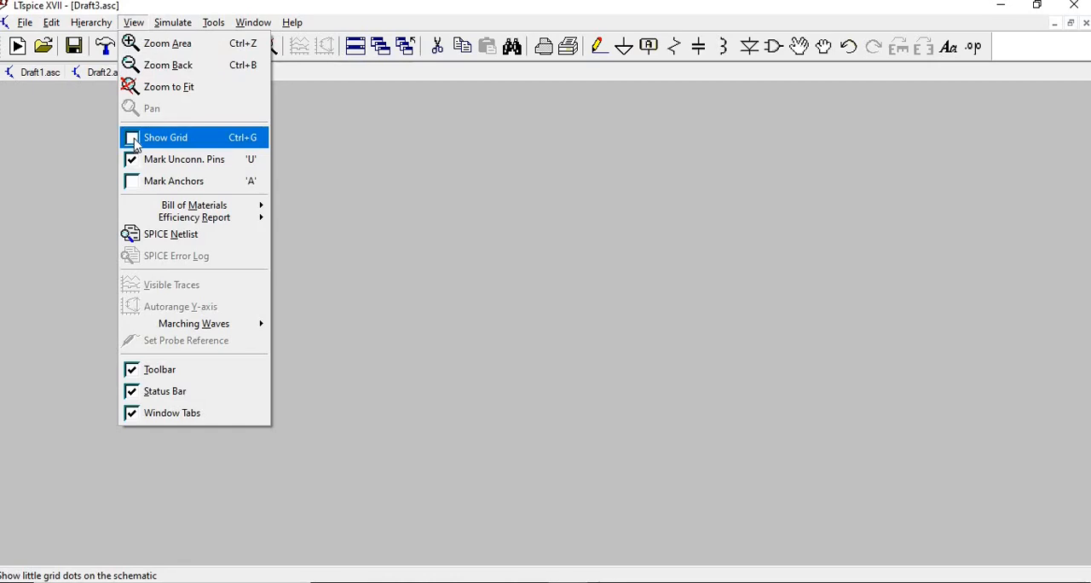
click(165, 137)
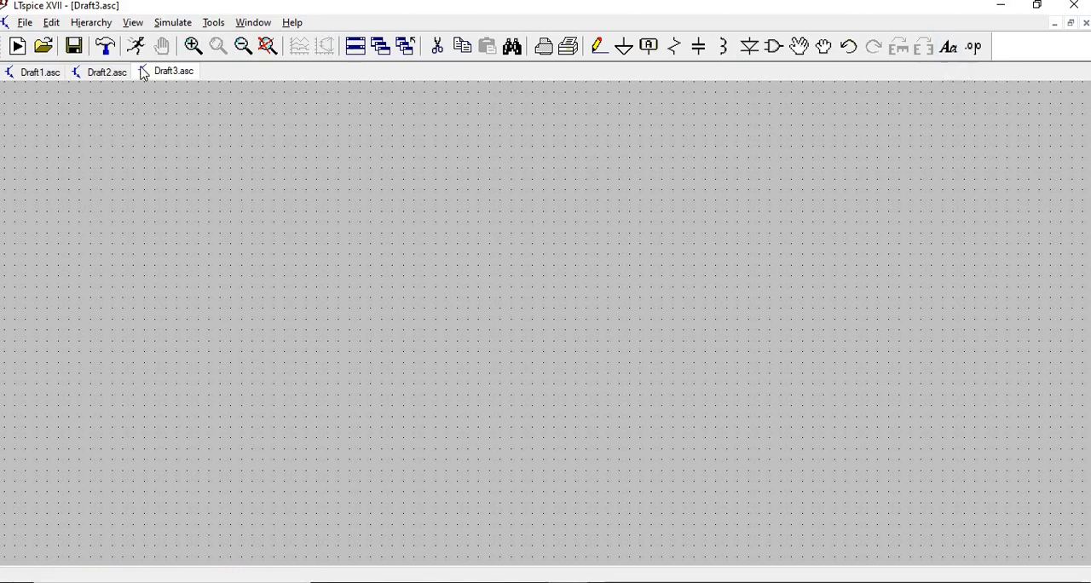
mouse_move(135, 46)
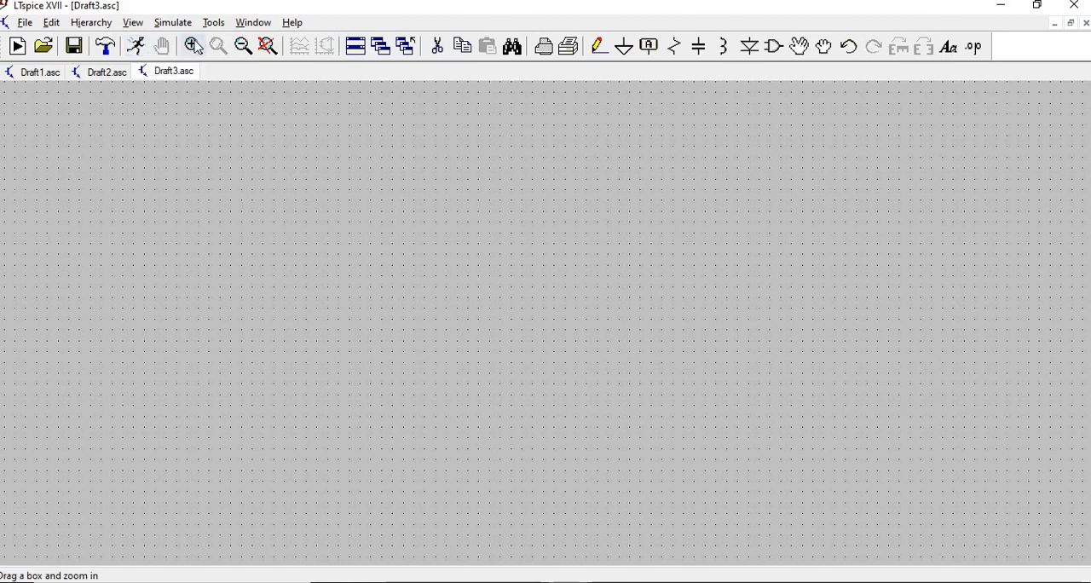
click(217, 46)
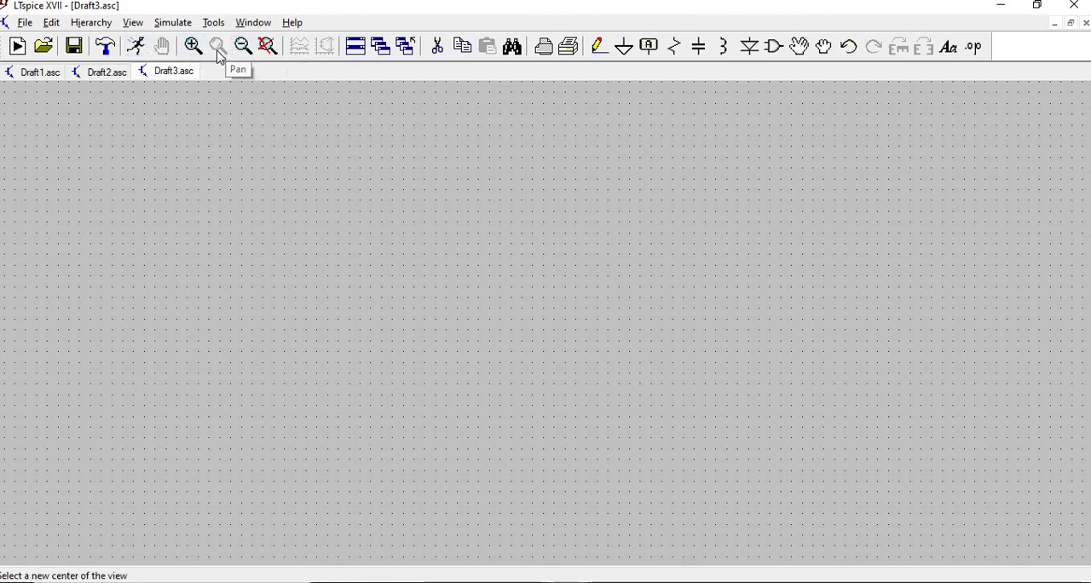
mouse_move(446, 57)
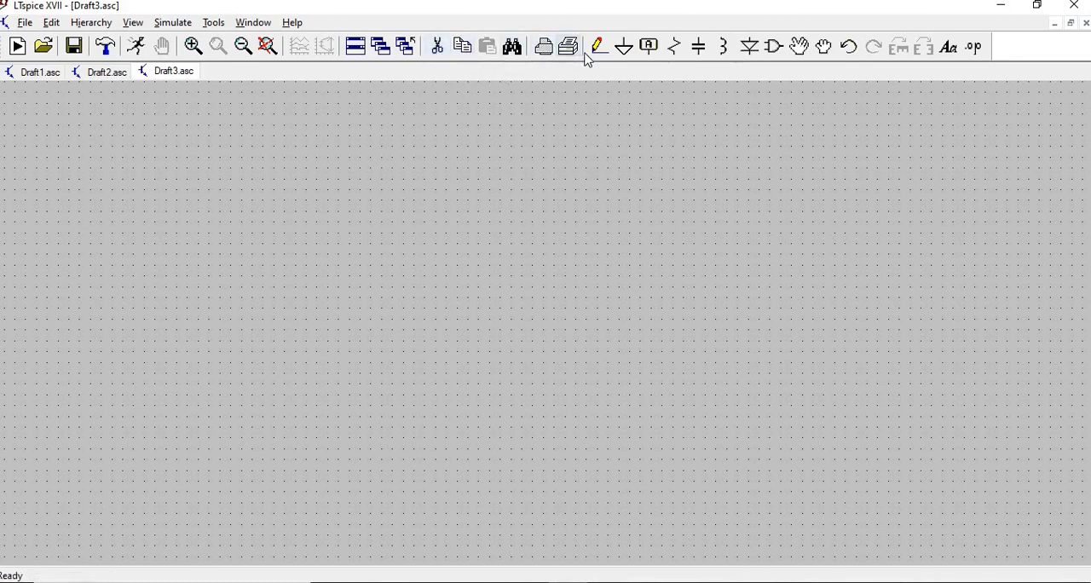
mouse_move(624, 47)
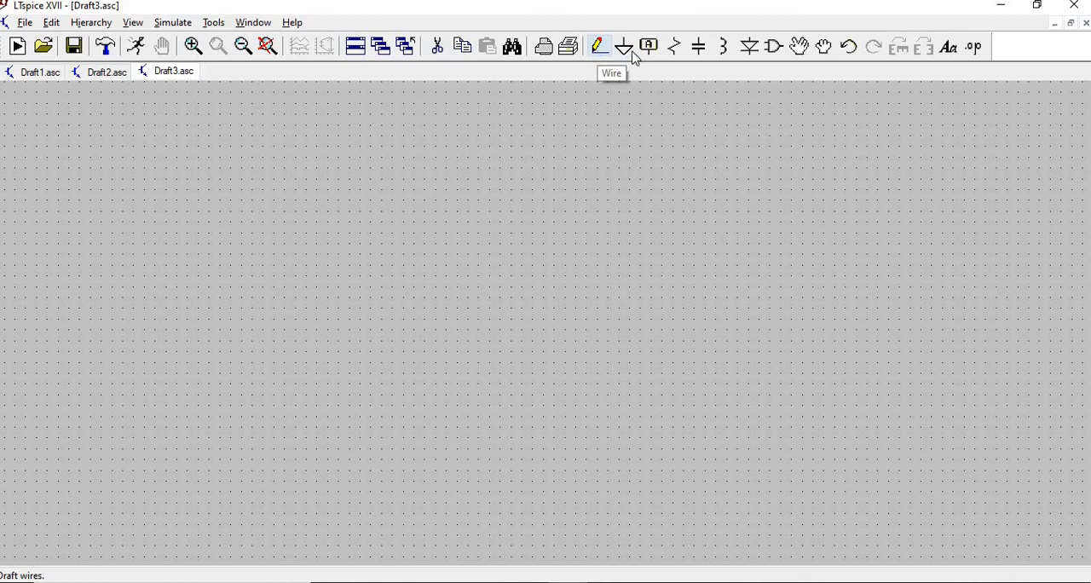
mouse_move(673, 47)
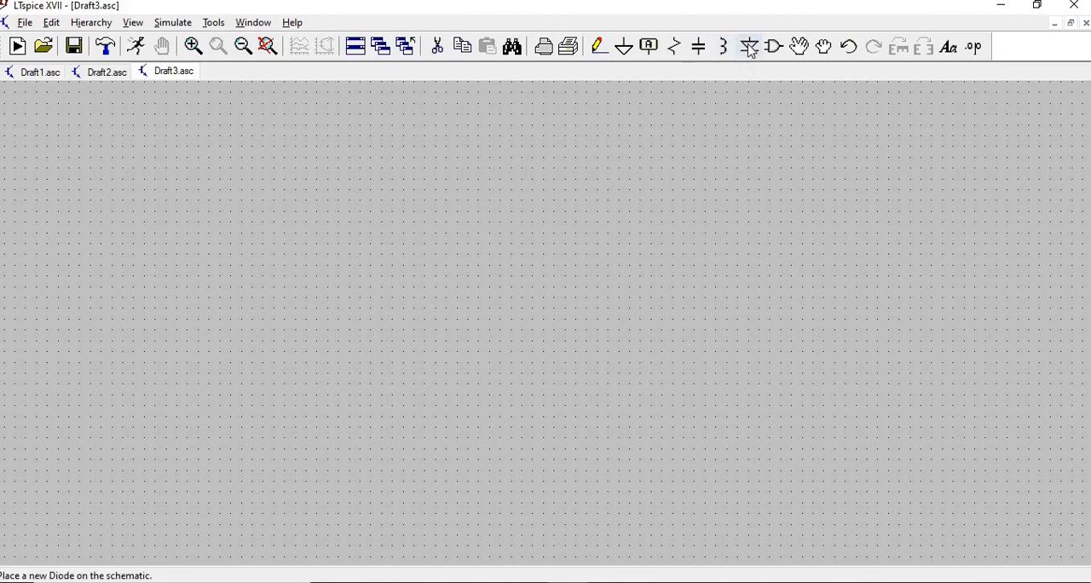
mouse_move(748, 46)
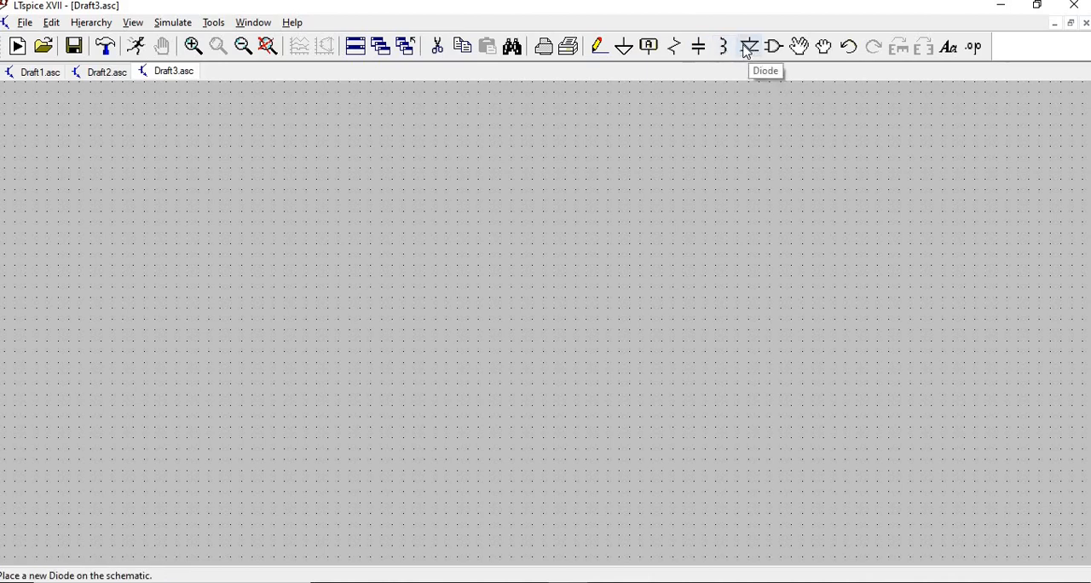
click(748, 46)
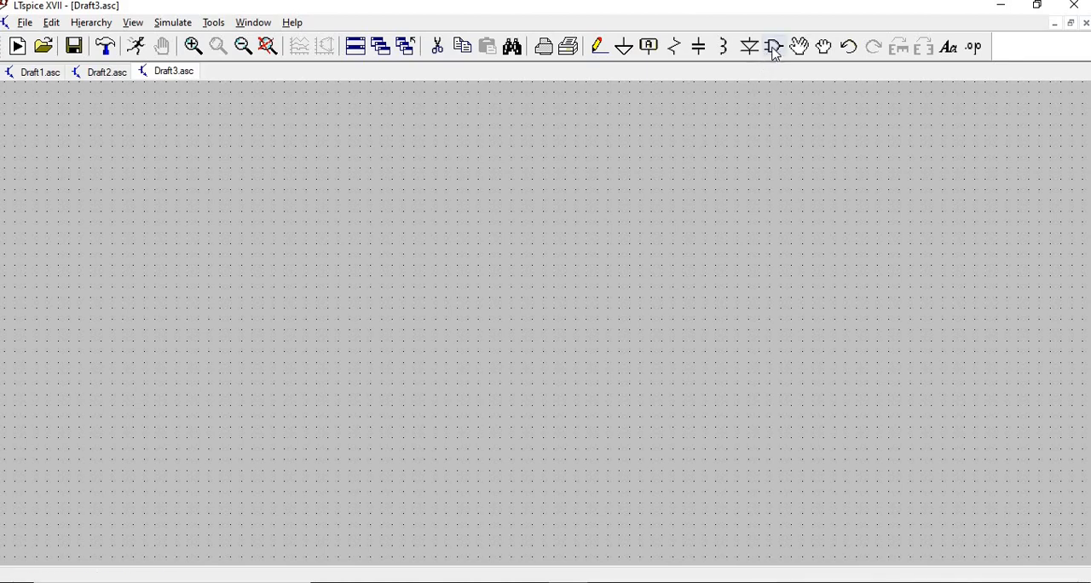
Step: Choose the 'voltage' source symbol from Select Component Symbol, ready to place V1–V3
click(772, 46)
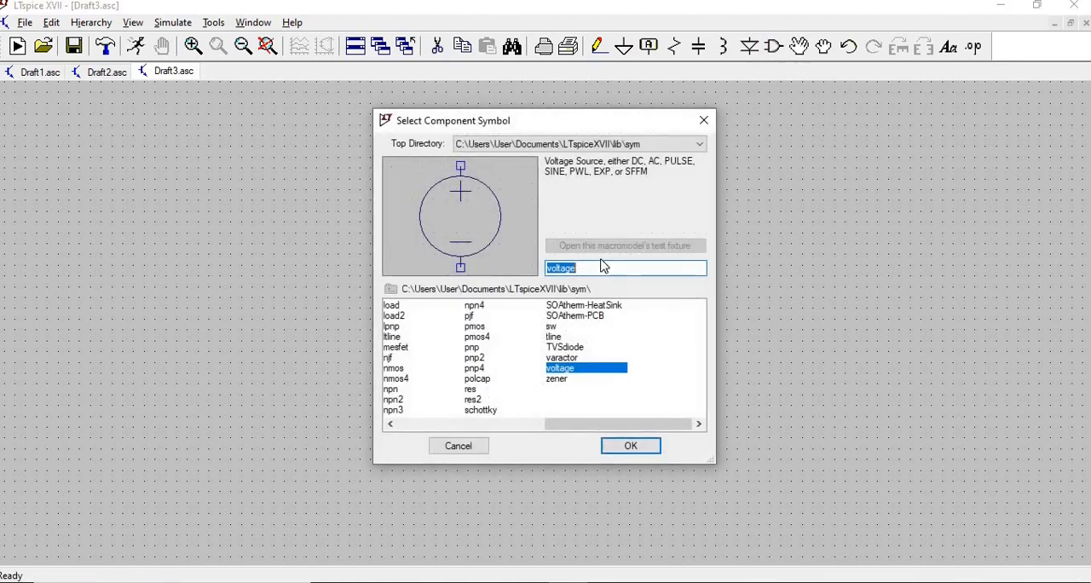
click(605, 268)
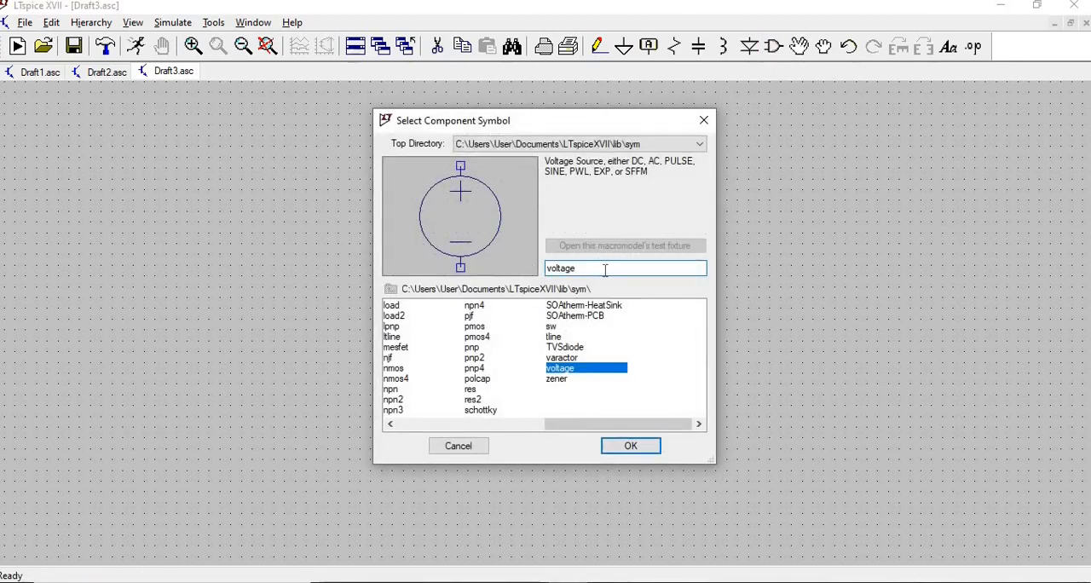
mouse_move(592, 354)
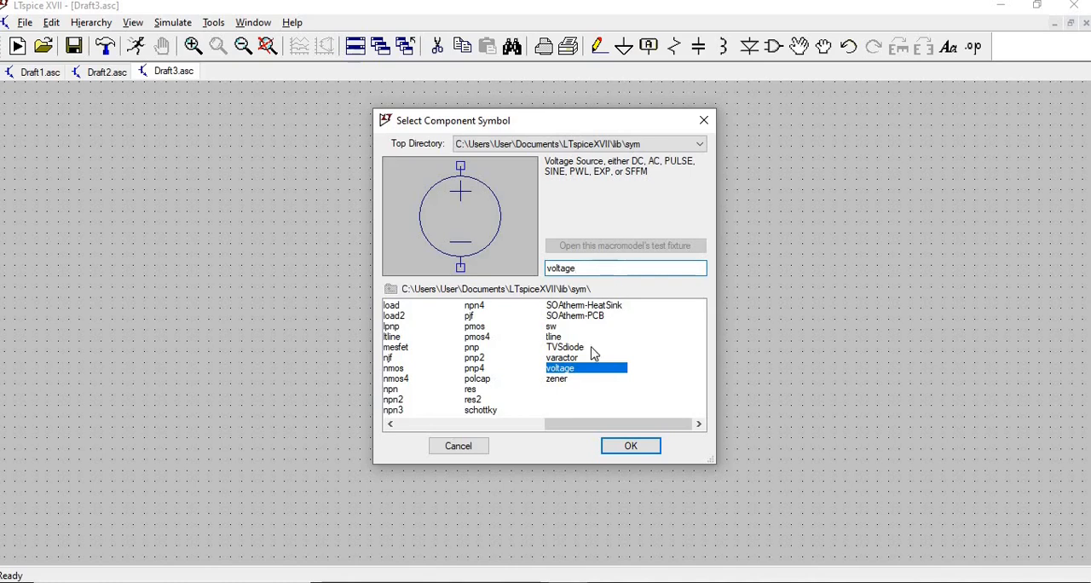
click(630, 446)
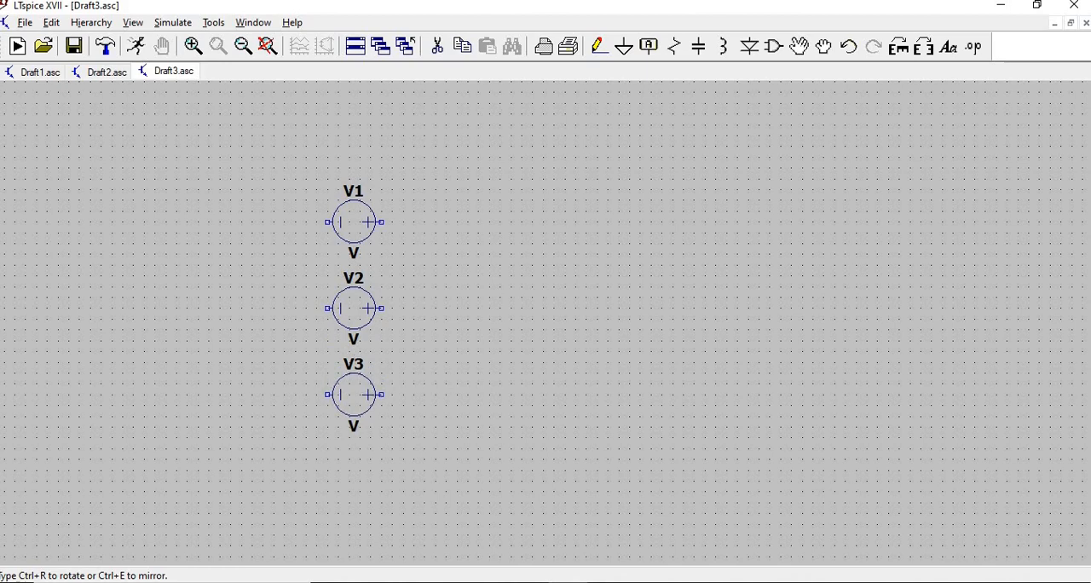
Step: Place line resistors R2 and R3 beside V2 and V3 and move inductor L1 beside R1
click(375, 394)
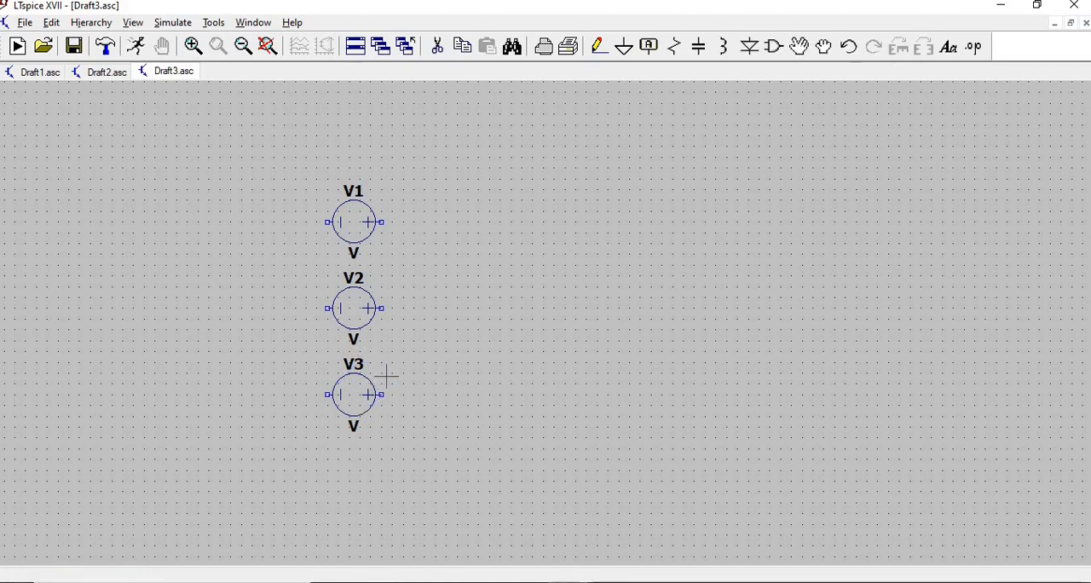
mouse_move(440, 353)
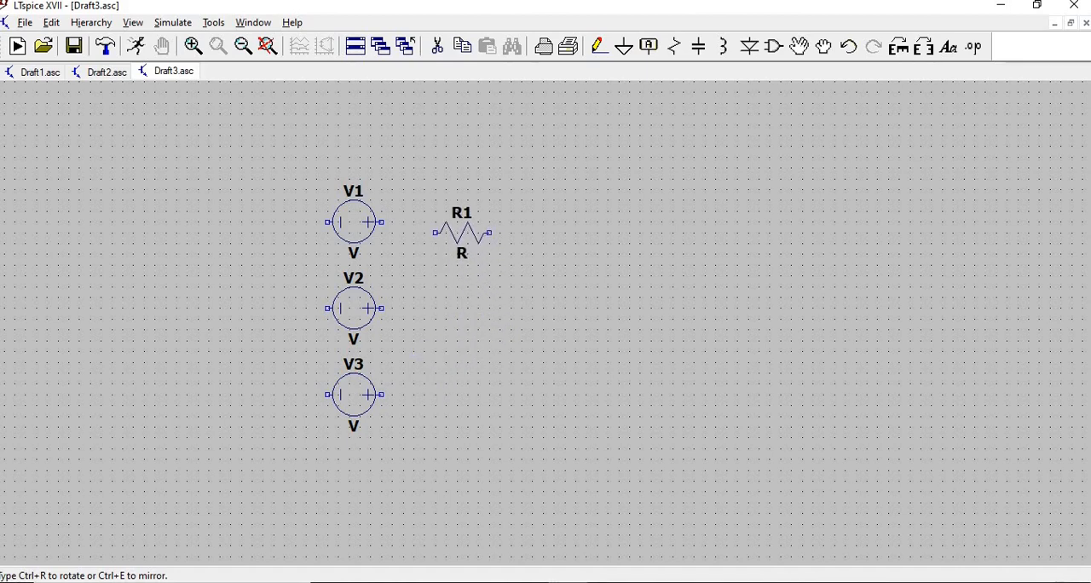
click(461, 309)
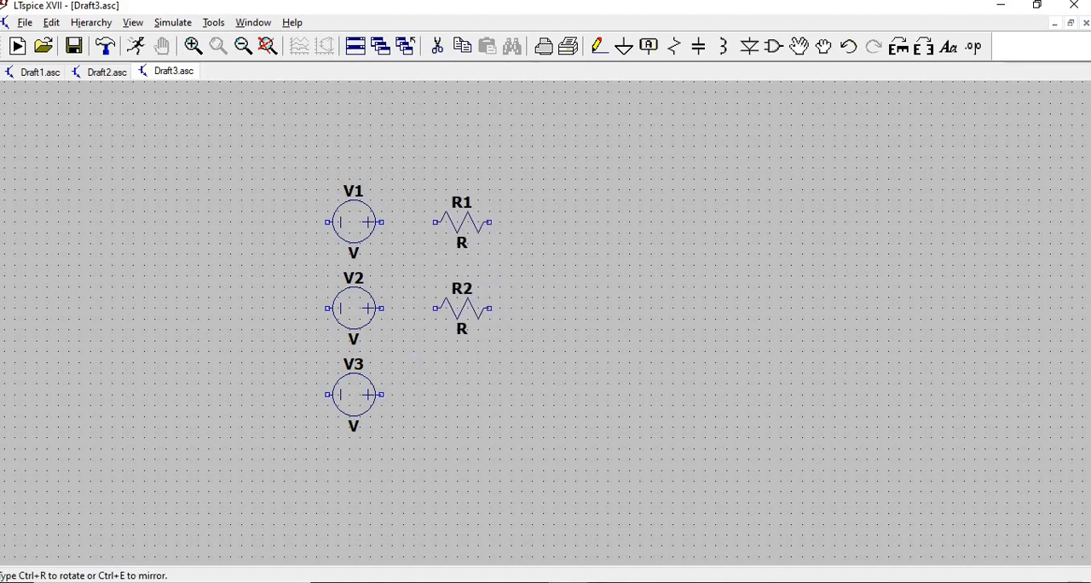
click(451, 395)
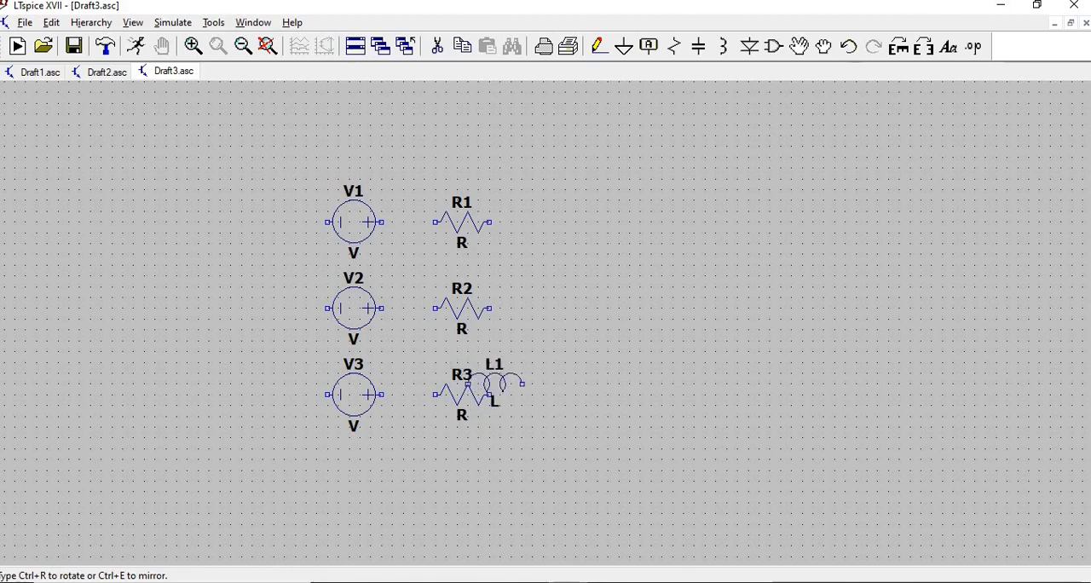
drag(495, 384, 548, 221)
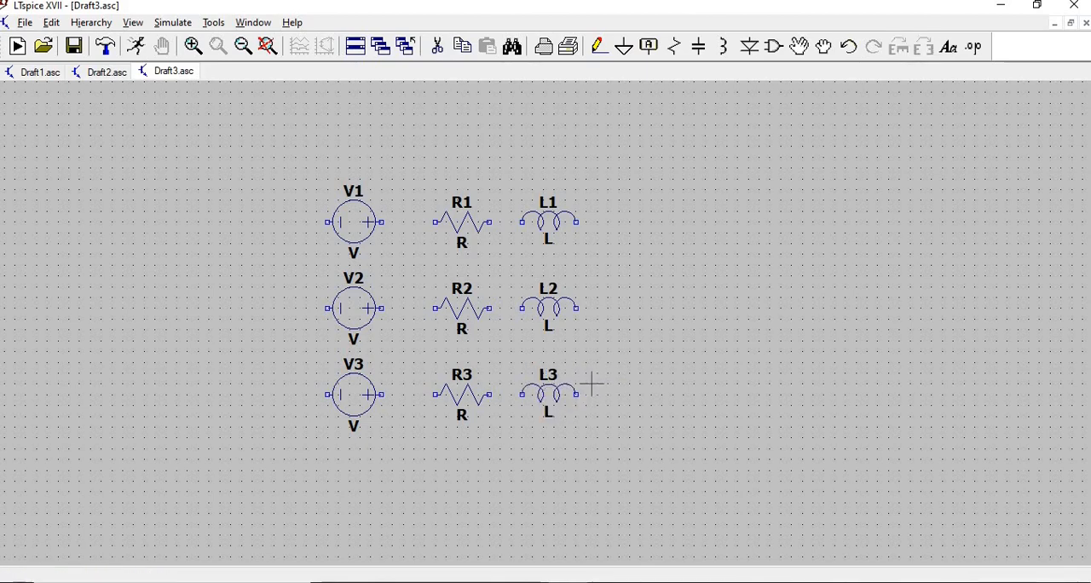
Step: Place load resistor R4 and the next load resistor, and rotate inductor L4 horizontal
click(597, 392)
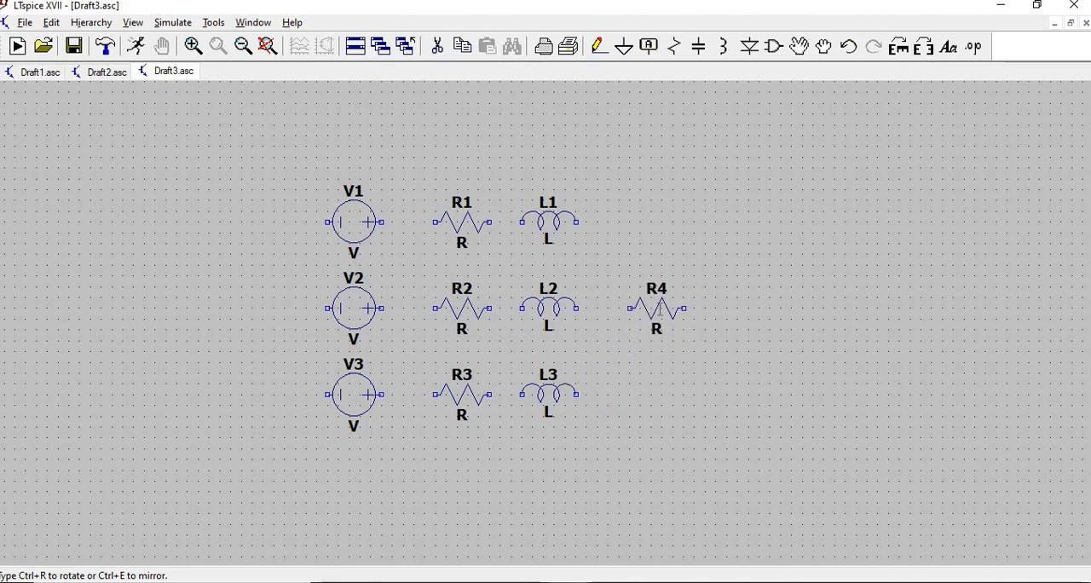
click(682, 330)
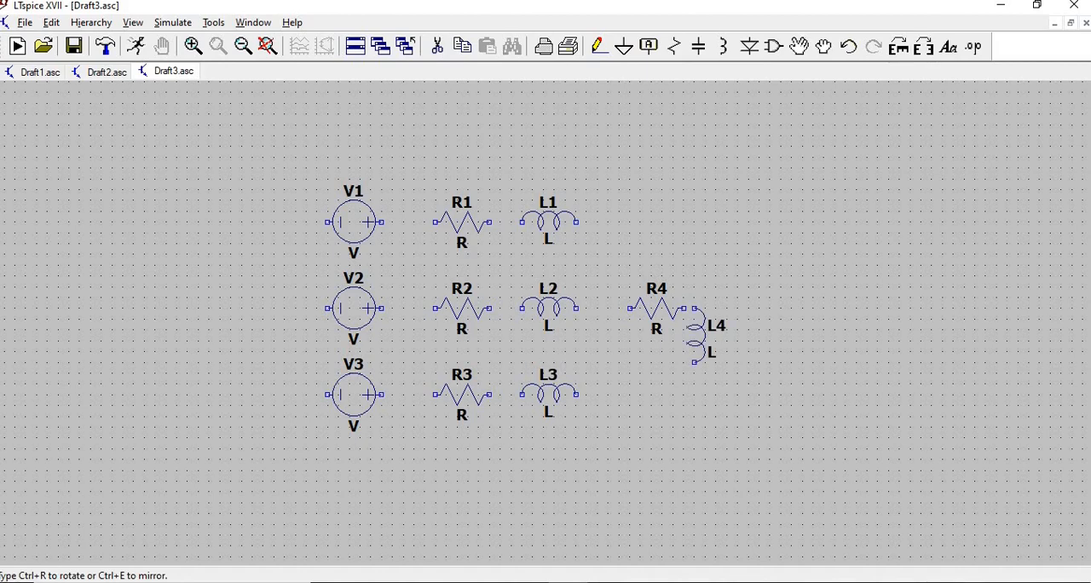
key(ctrl+r)
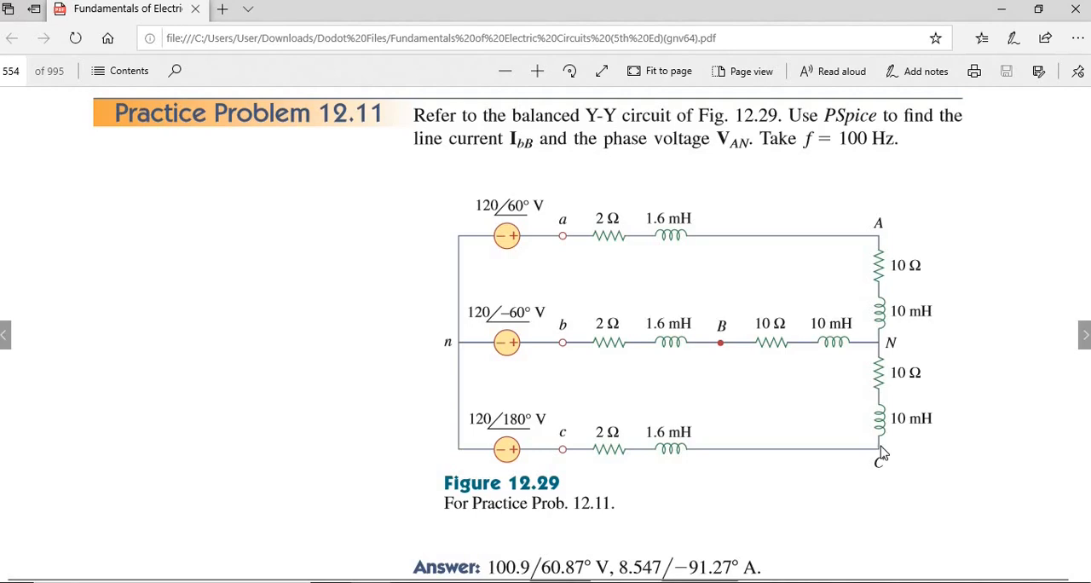
mouse_move(555, 532)
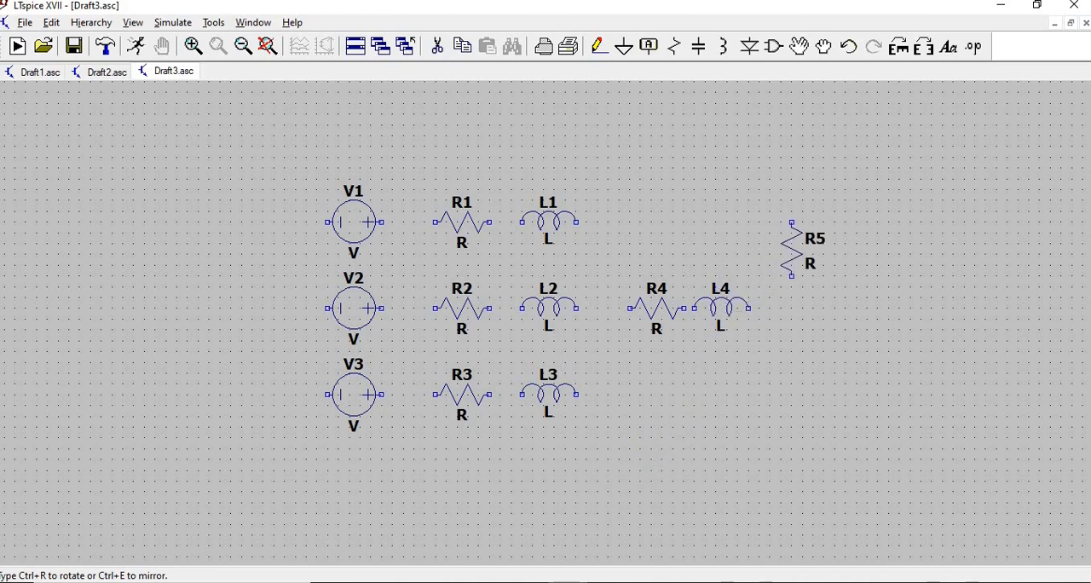
Step: Place the vertical load resistor R5 on the right side of the circuit
click(799, 285)
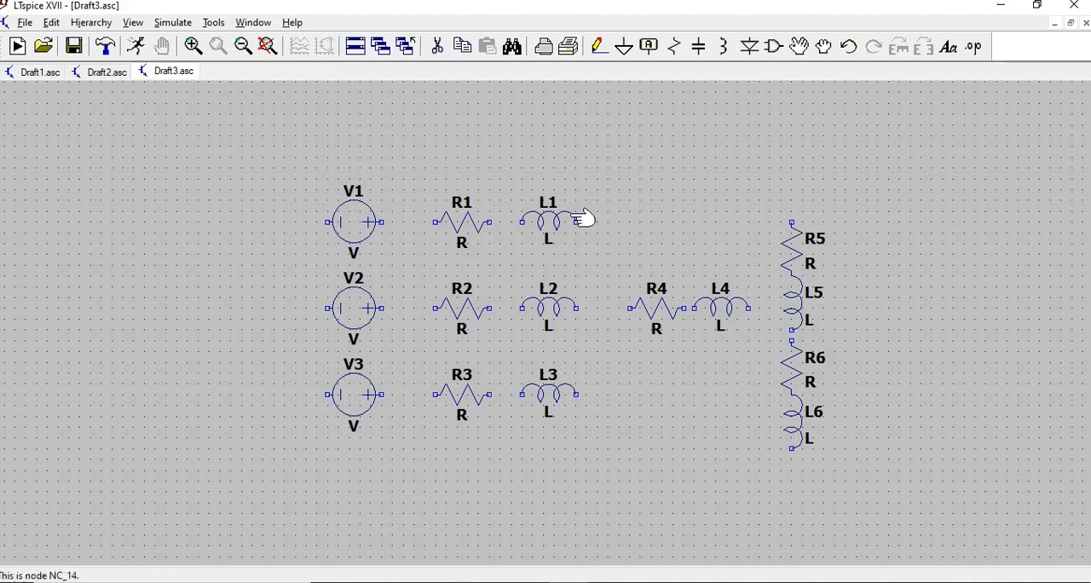
mouse_move(742, 315)
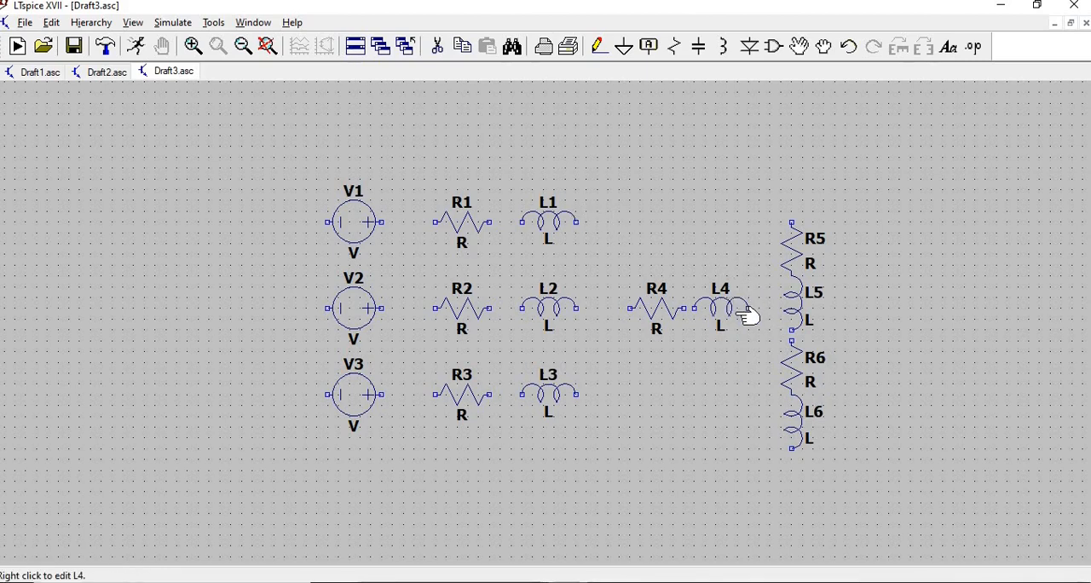
mouse_move(582, 80)
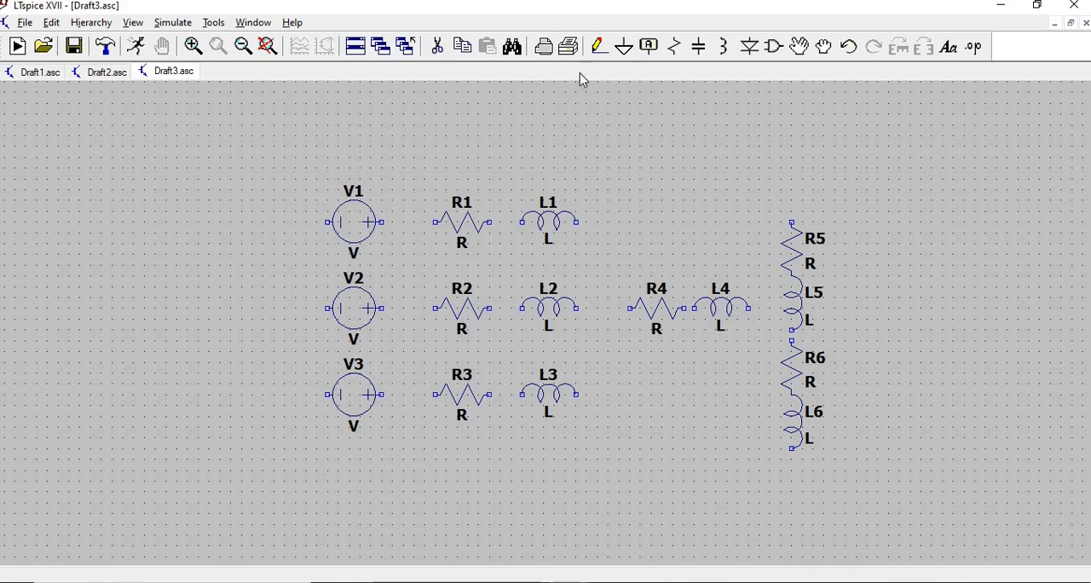
mouse_move(725, 307)
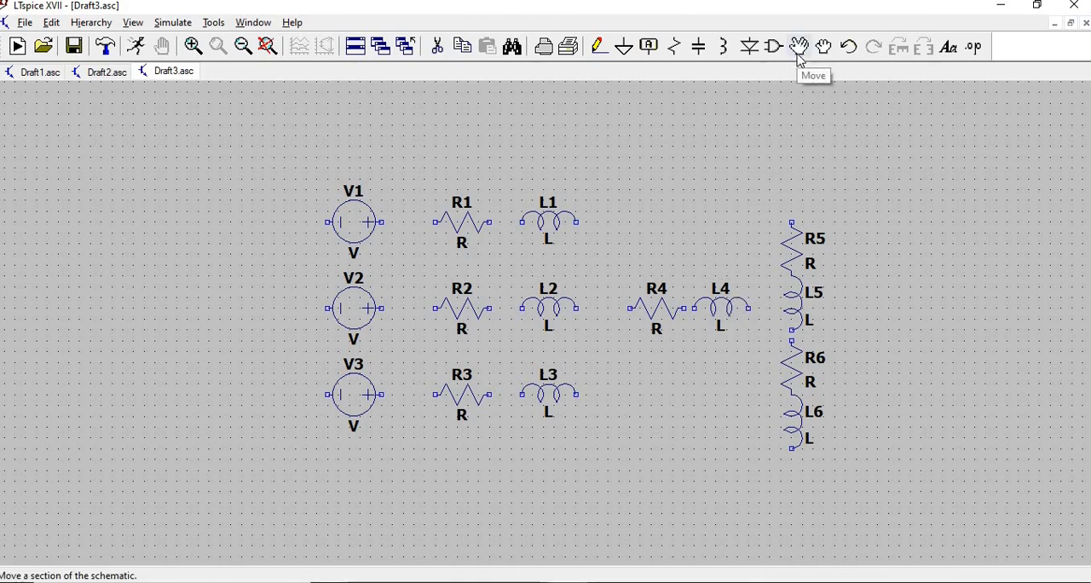
mouse_move(714, 309)
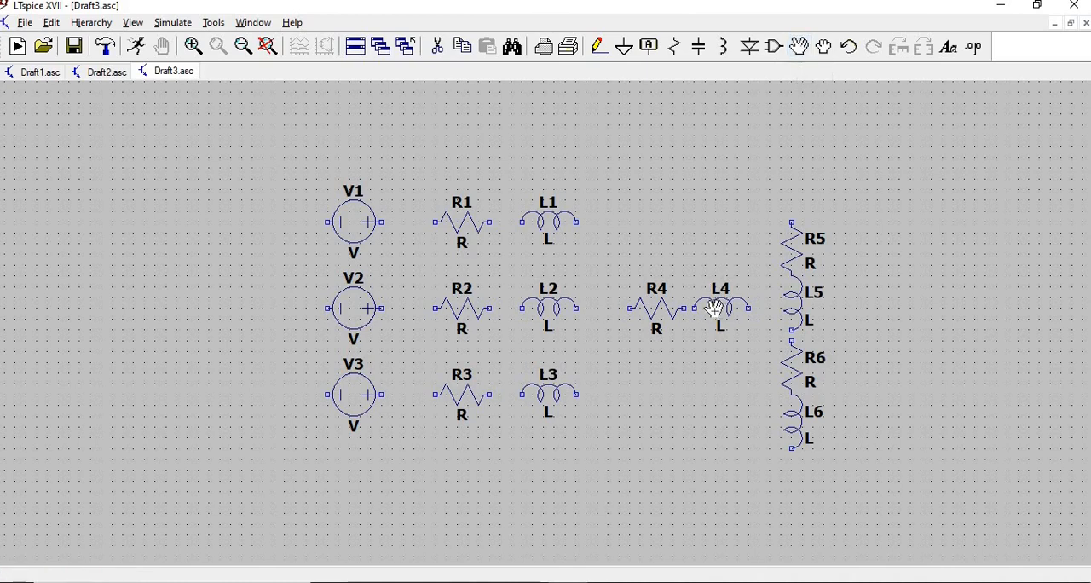
Step: Drag L4 and R4 down into the middle row and move V3 lower in line with R3
drag(720, 307, 730, 339)
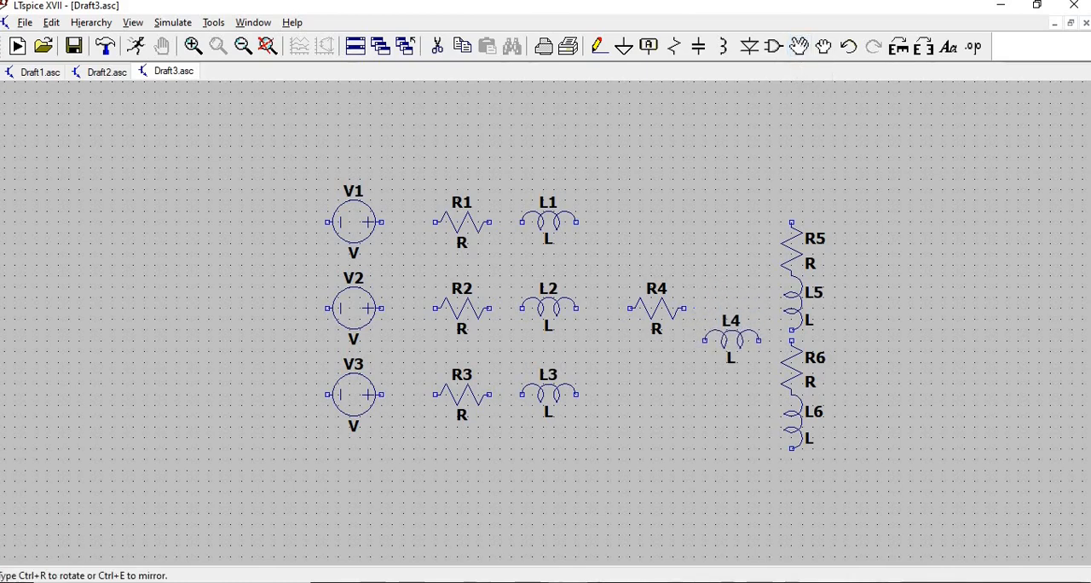
drag(657, 307, 657, 328)
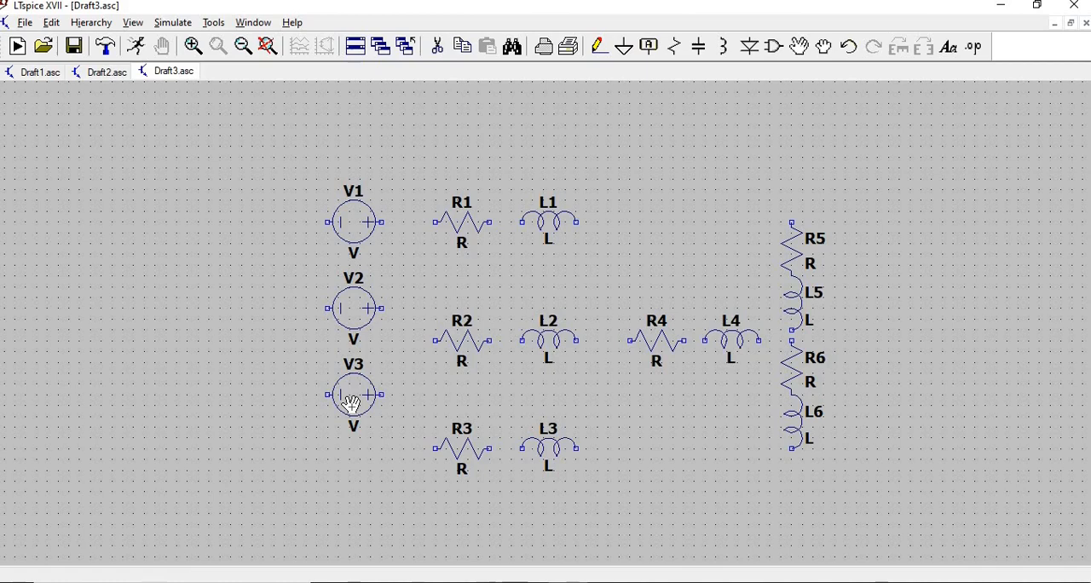
drag(353, 394, 353, 450)
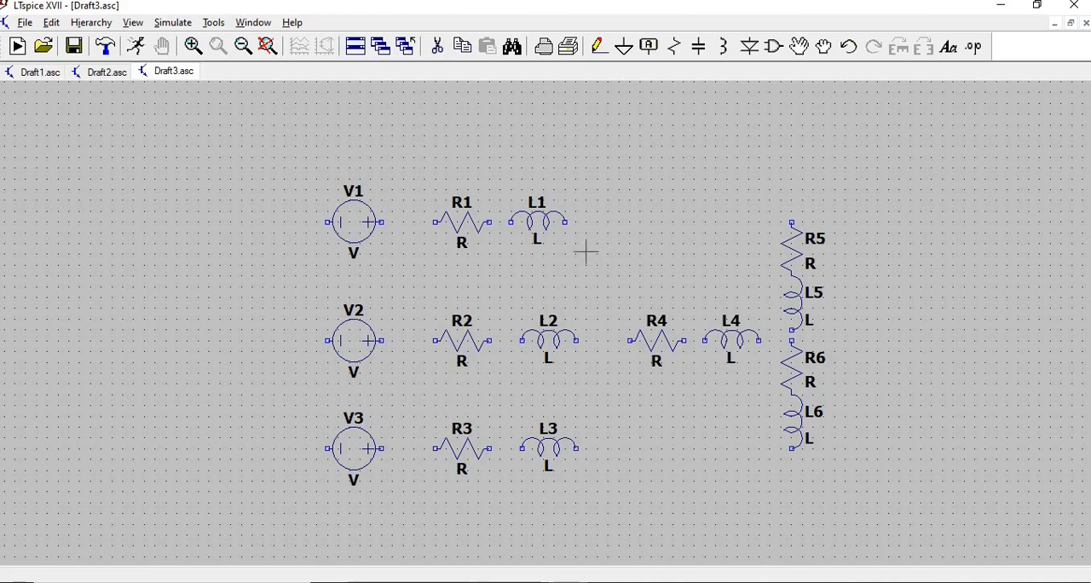
mouse_move(575, 102)
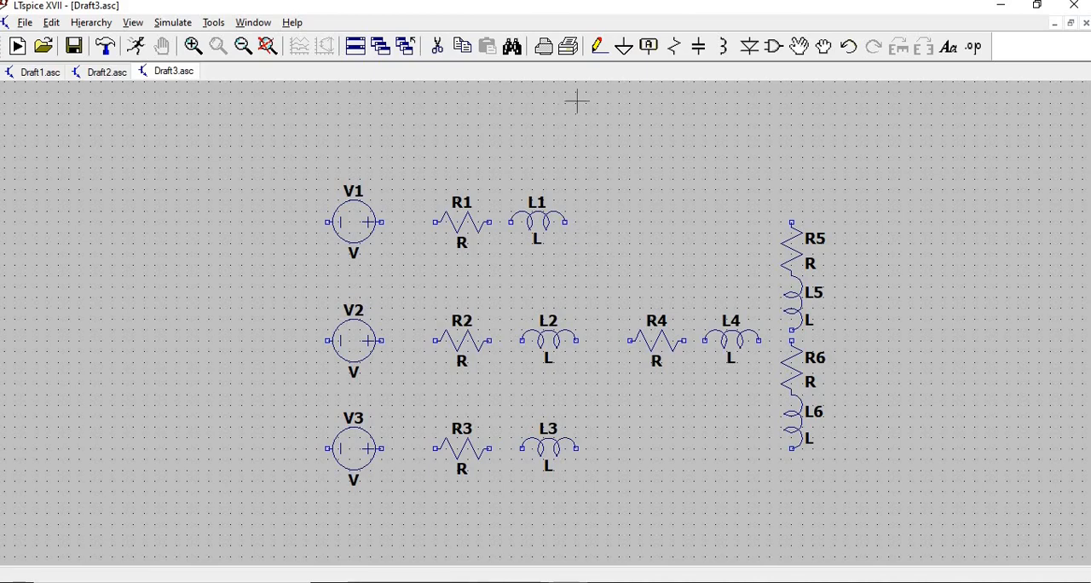
mouse_move(598, 46)
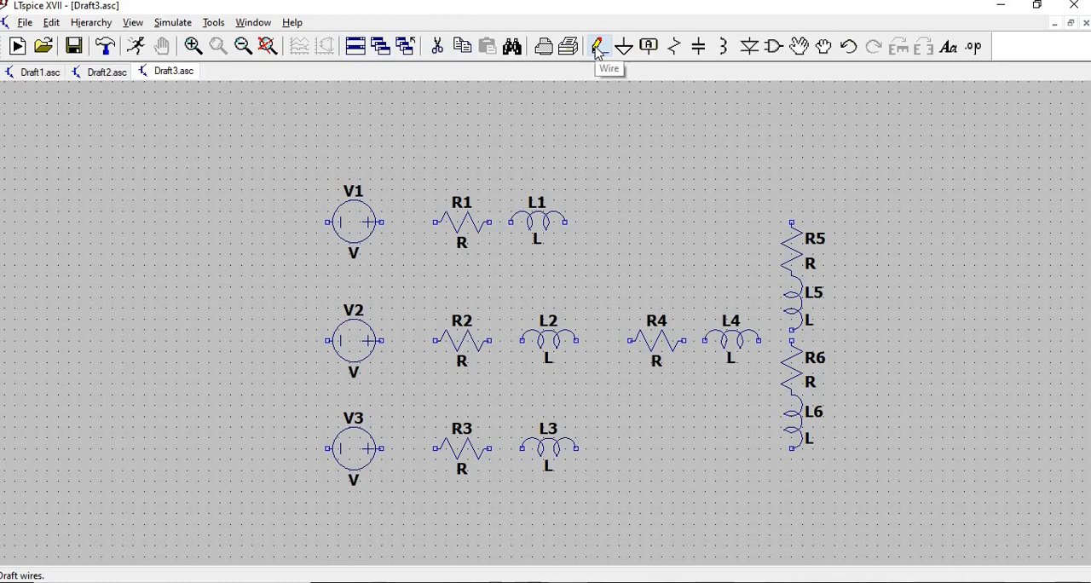
mouse_move(588, 70)
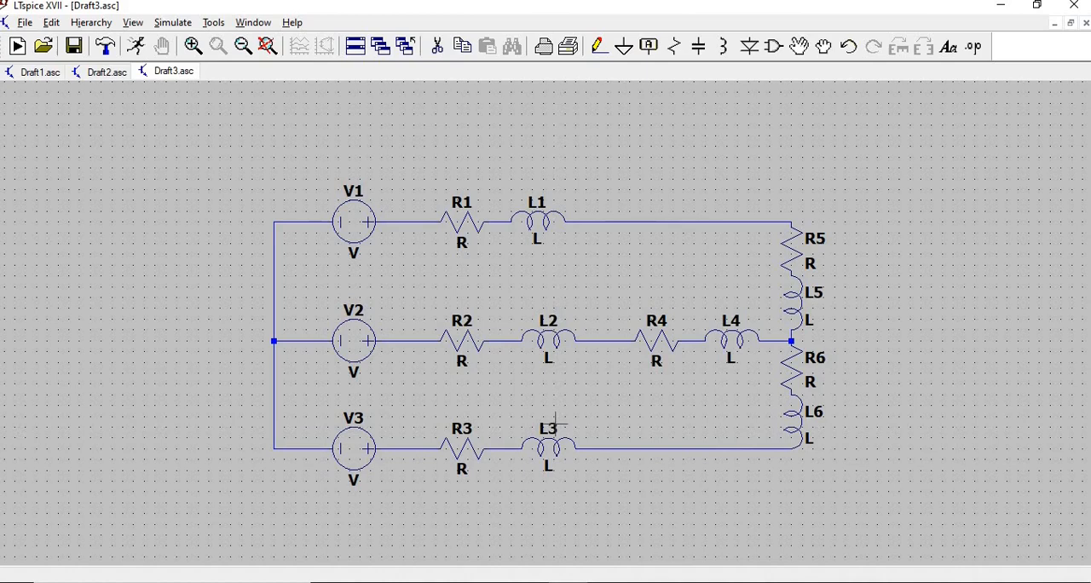
mouse_move(690, 286)
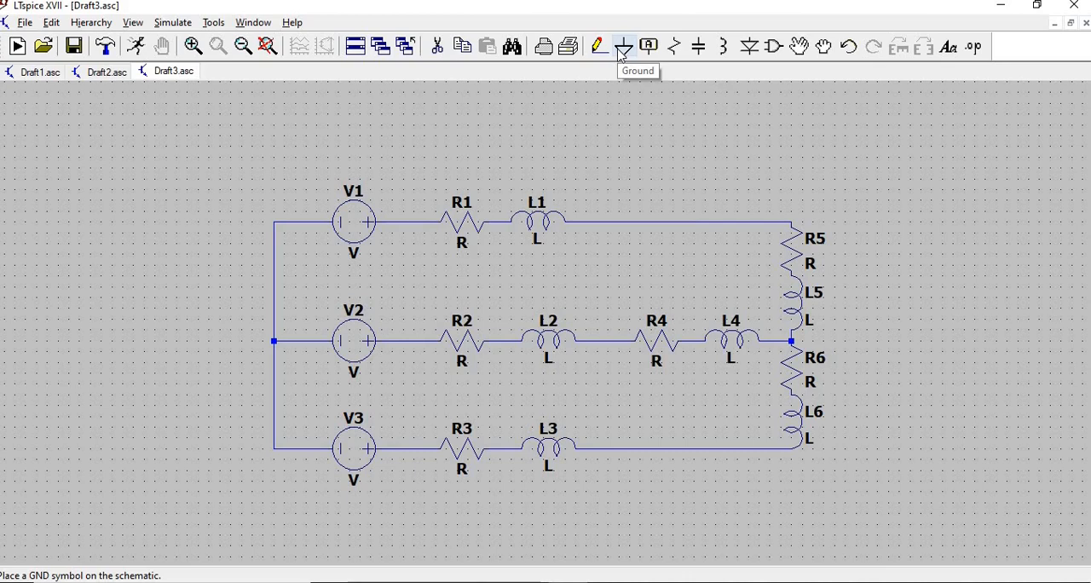
Step: Start the Ground tool to place GND on the source-side neutral wire
click(624, 46)
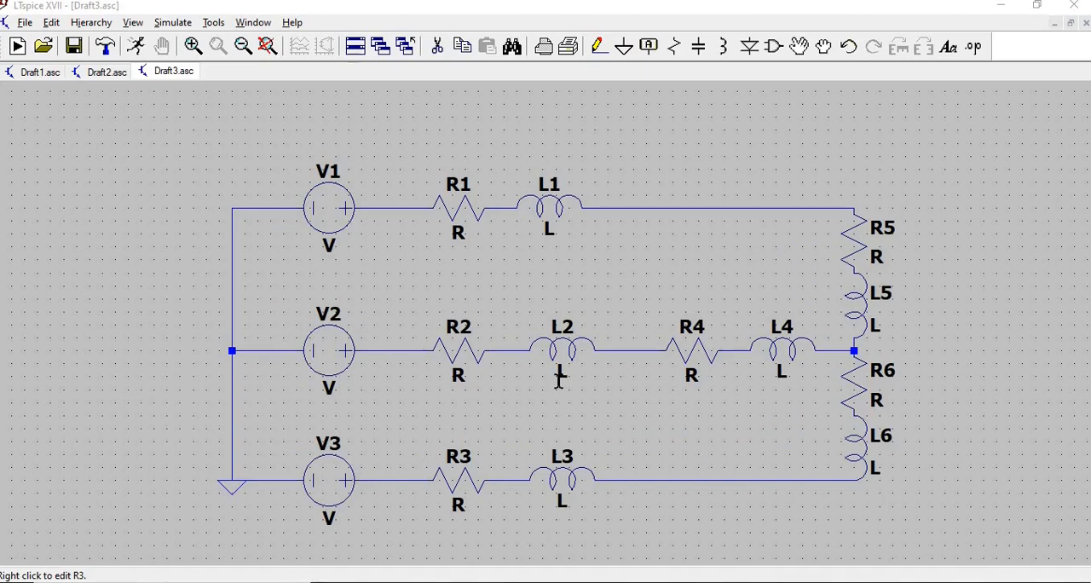
mouse_move(758, 490)
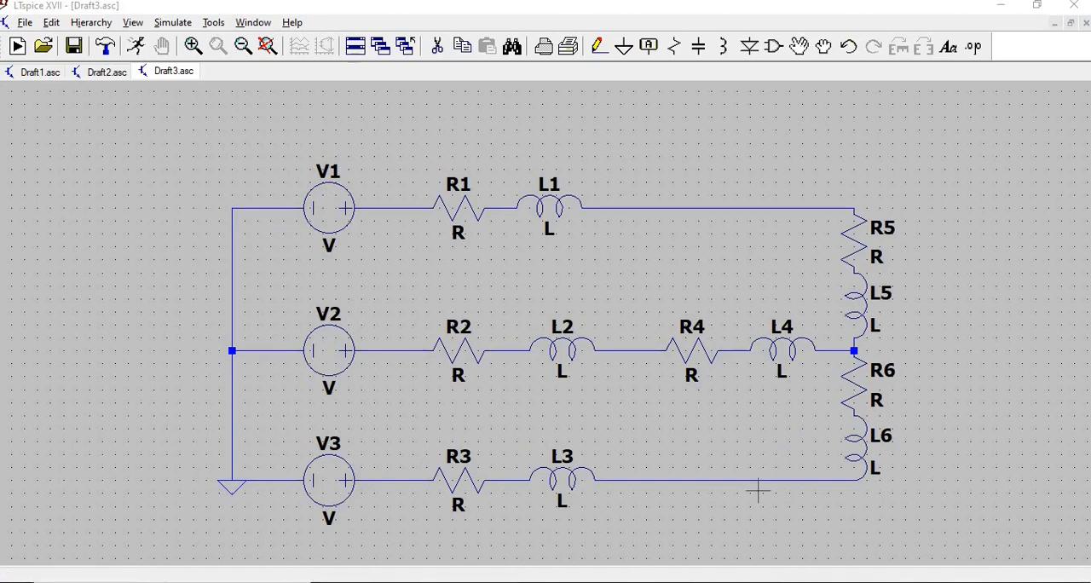
mouse_move(710, 467)
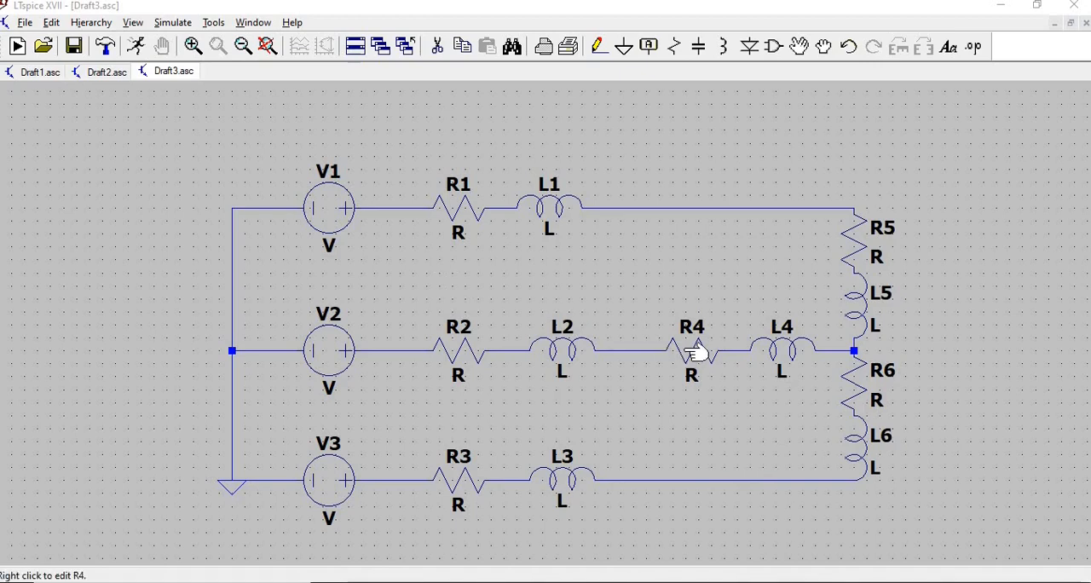
mouse_move(701, 383)
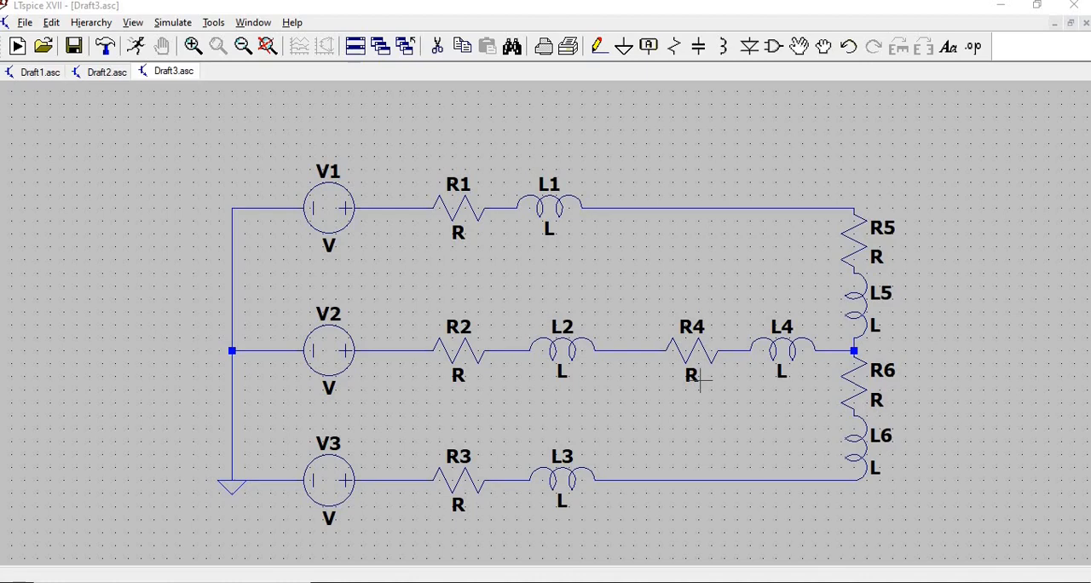
mouse_move(341, 214)
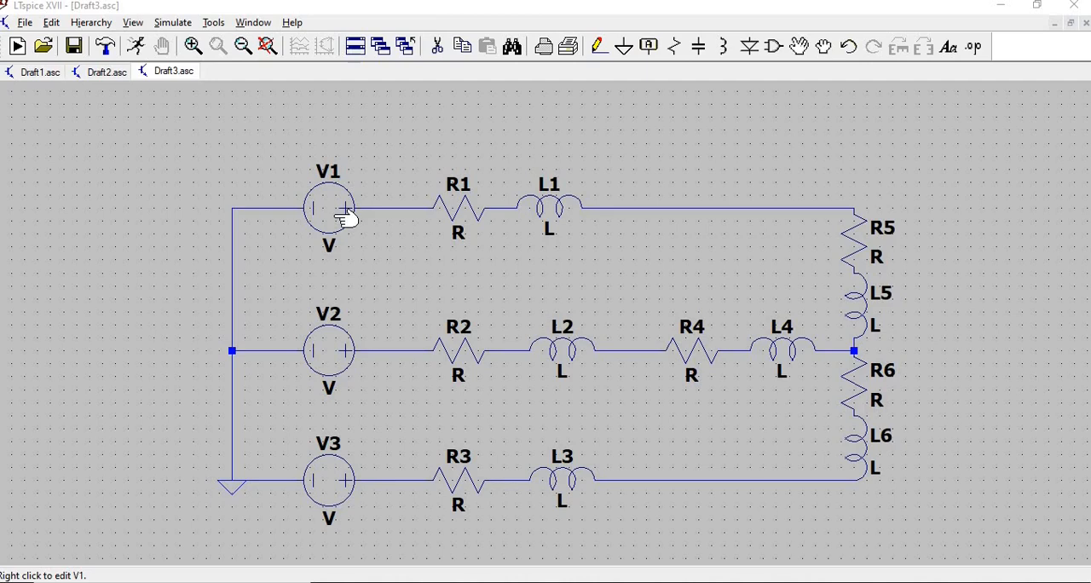
Step: In V1's Advanced settings, hide DC value and parasitics and set AC amplitude 120, phase 60
right_click(328, 207)
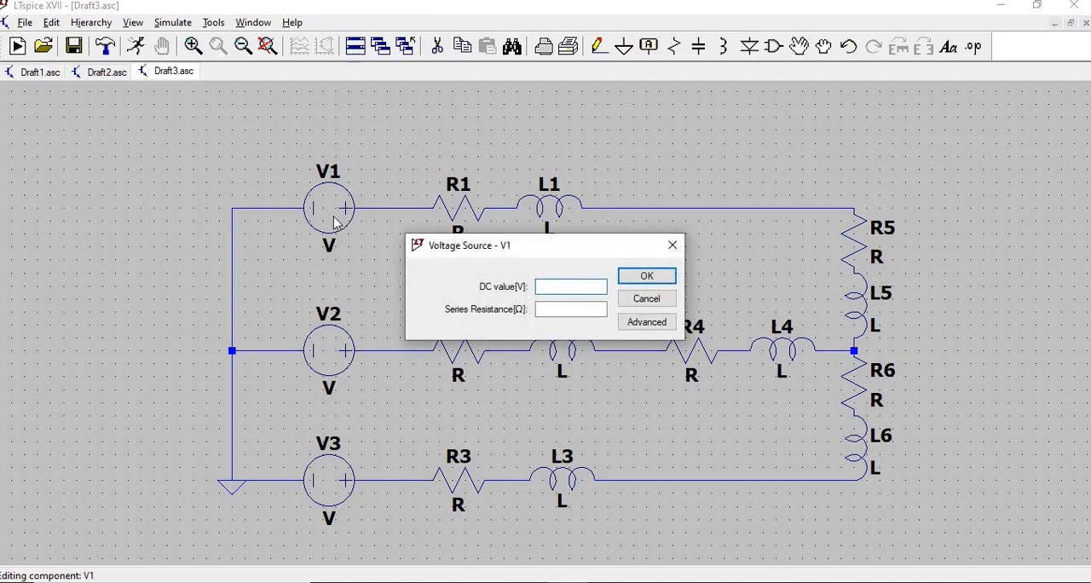
mouse_move(331, 212)
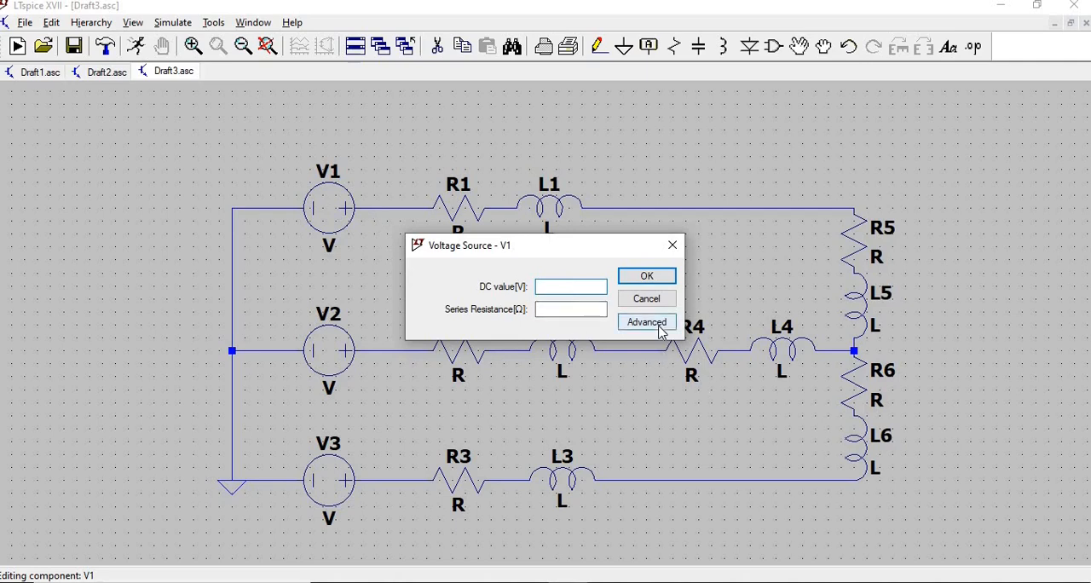
click(646, 322)
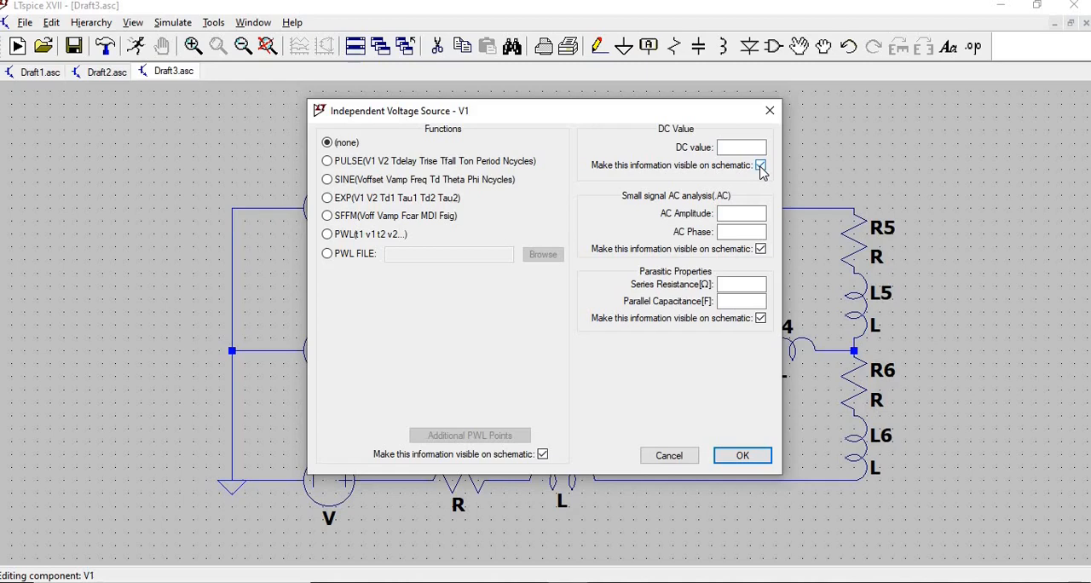
click(760, 165)
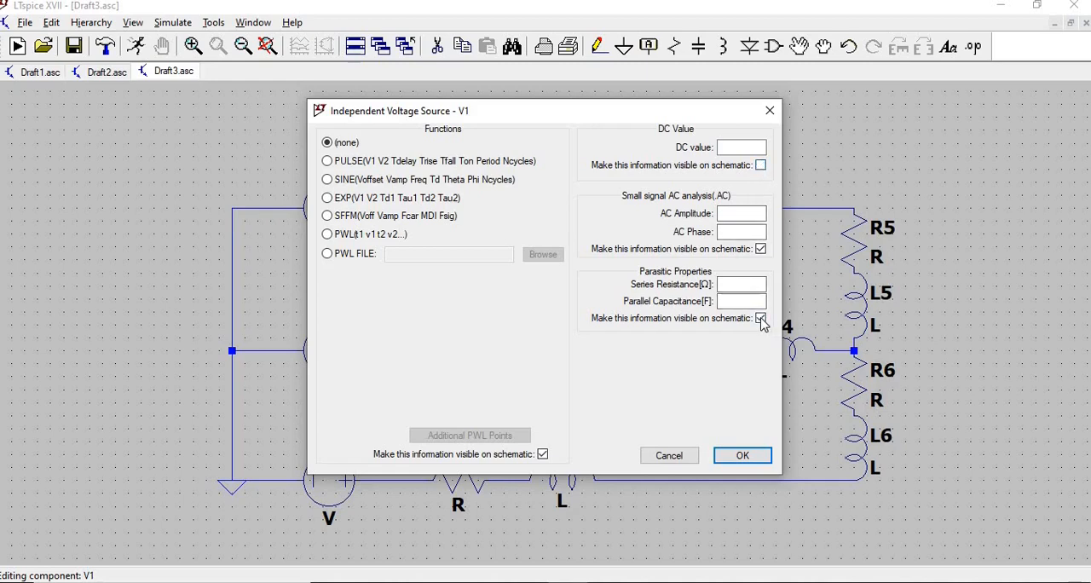
click(759, 318)
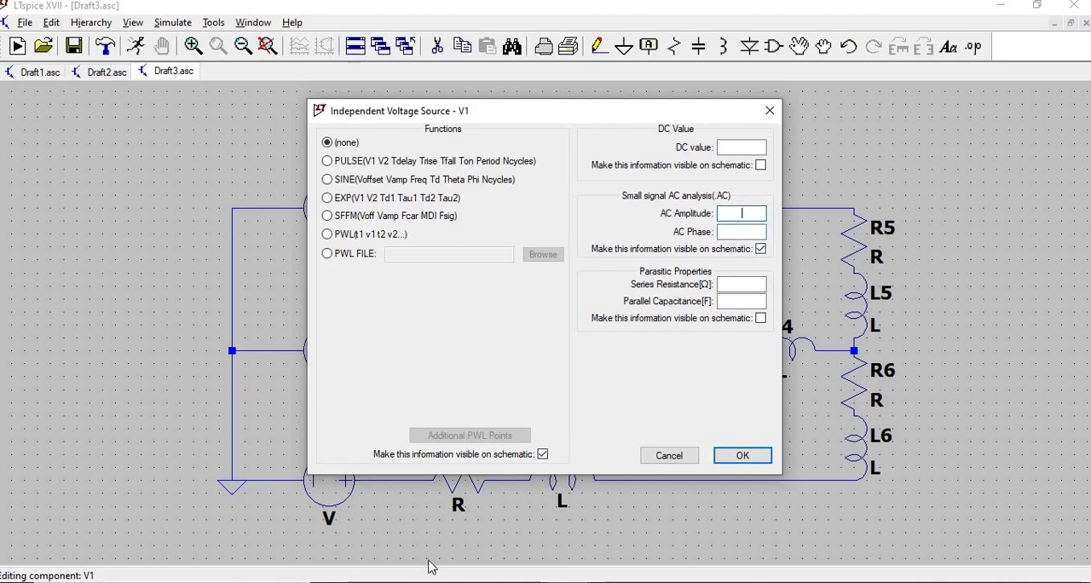
mouse_move(371, 576)
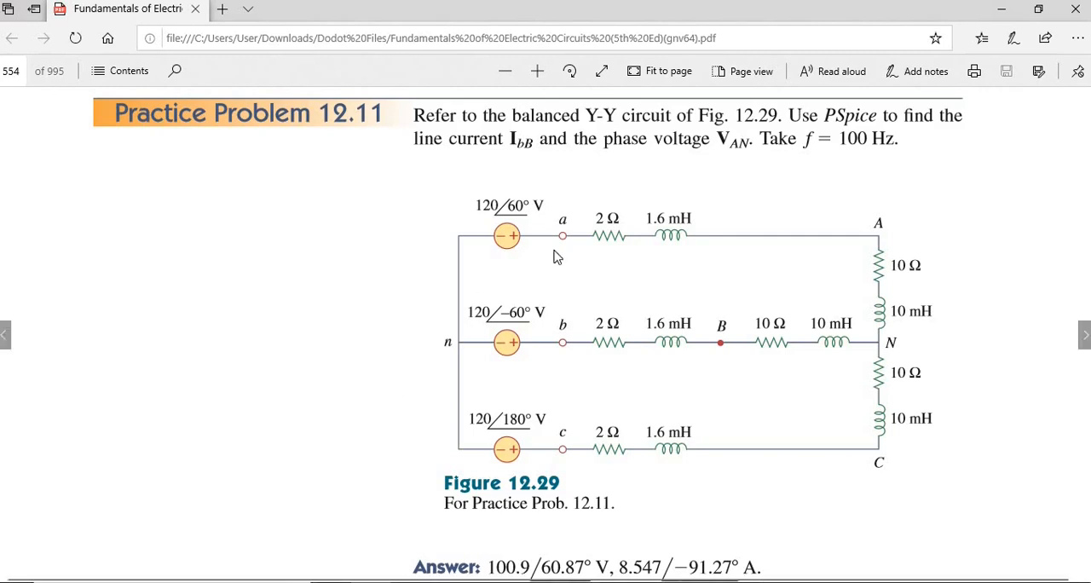
mouse_move(555, 257)
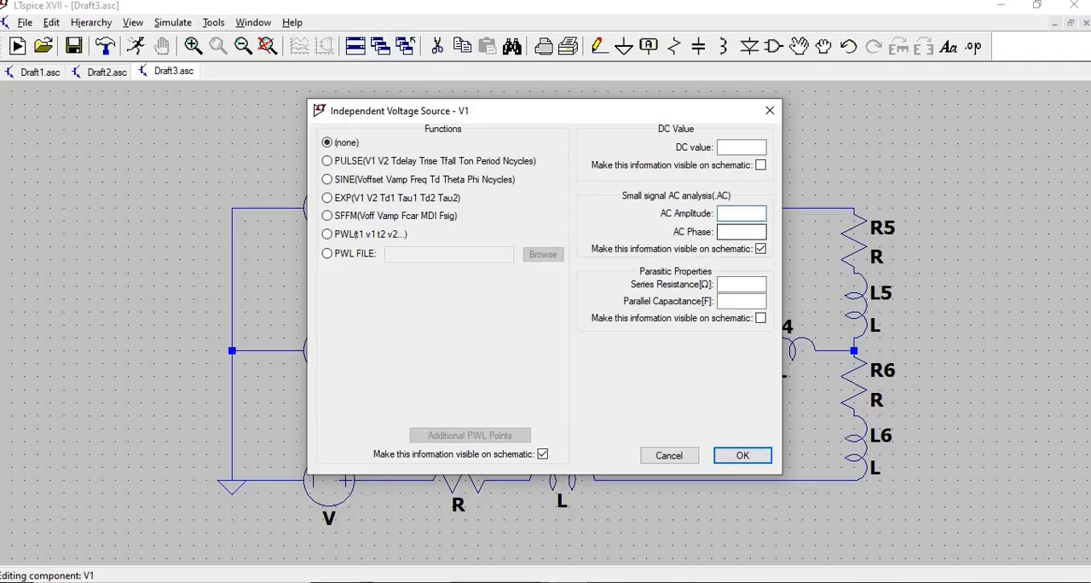
text(120)
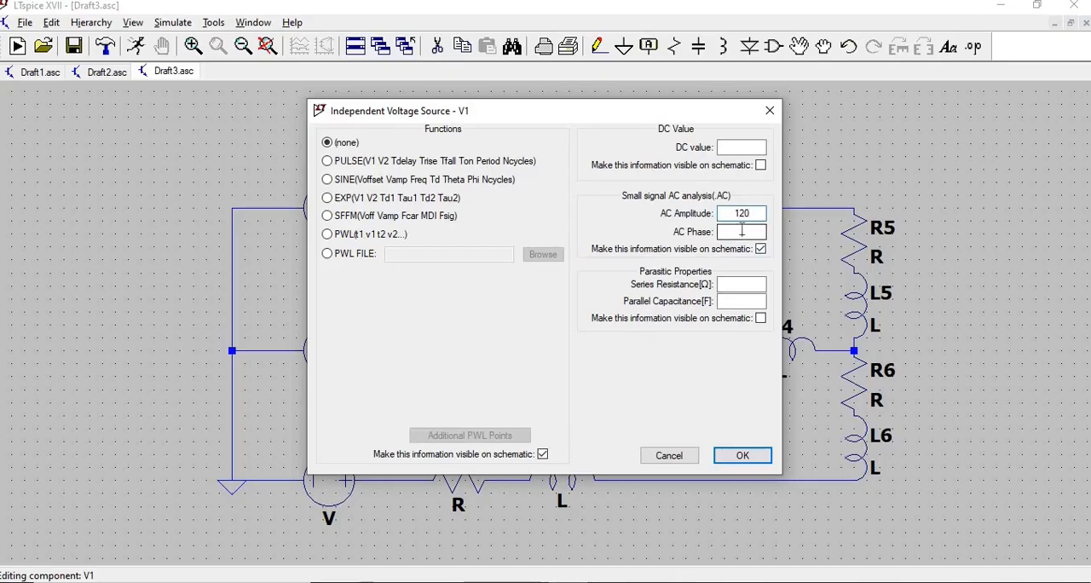
text(60)
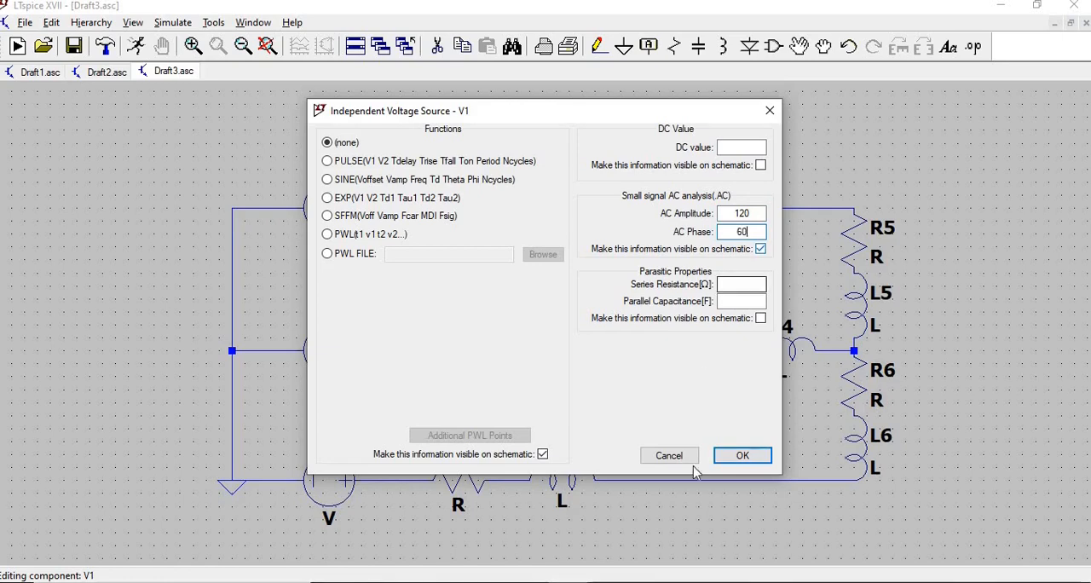
click(741, 455)
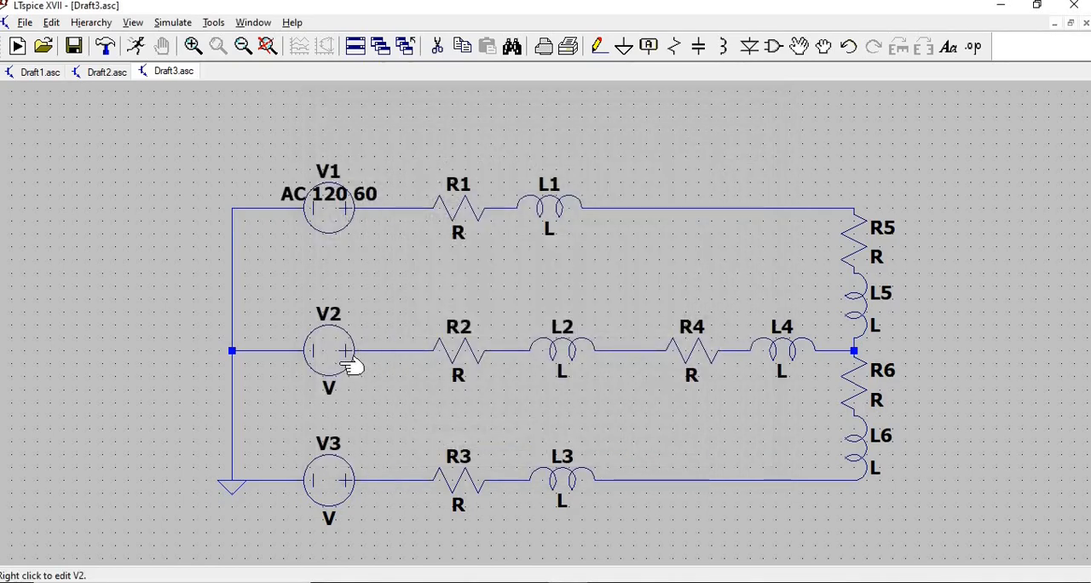
Step: In V2's Advanced settings, enter AC amplitude 120 and phase -60
right_click(328, 351)
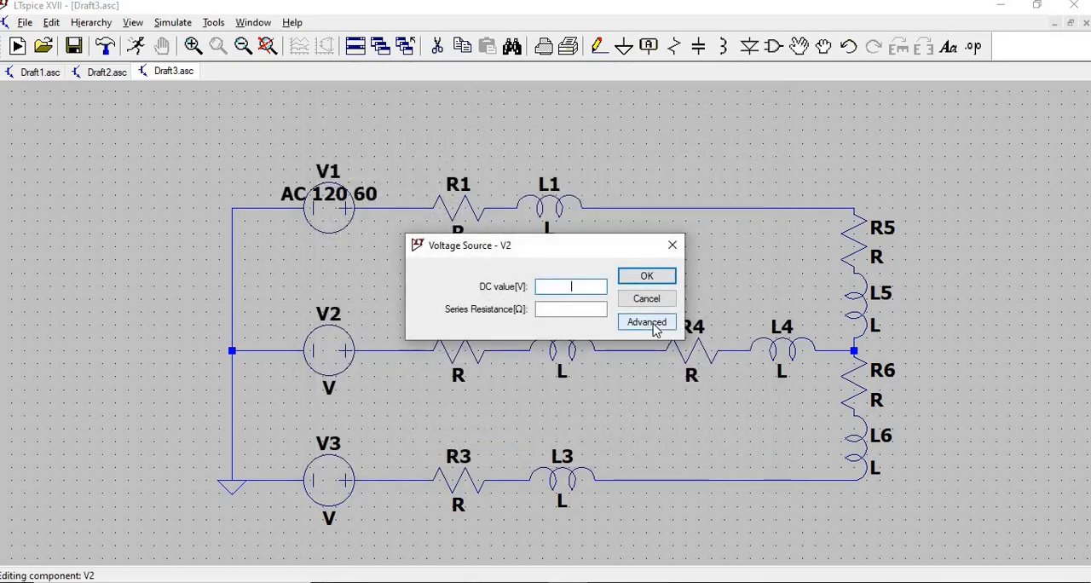
click(646, 322)
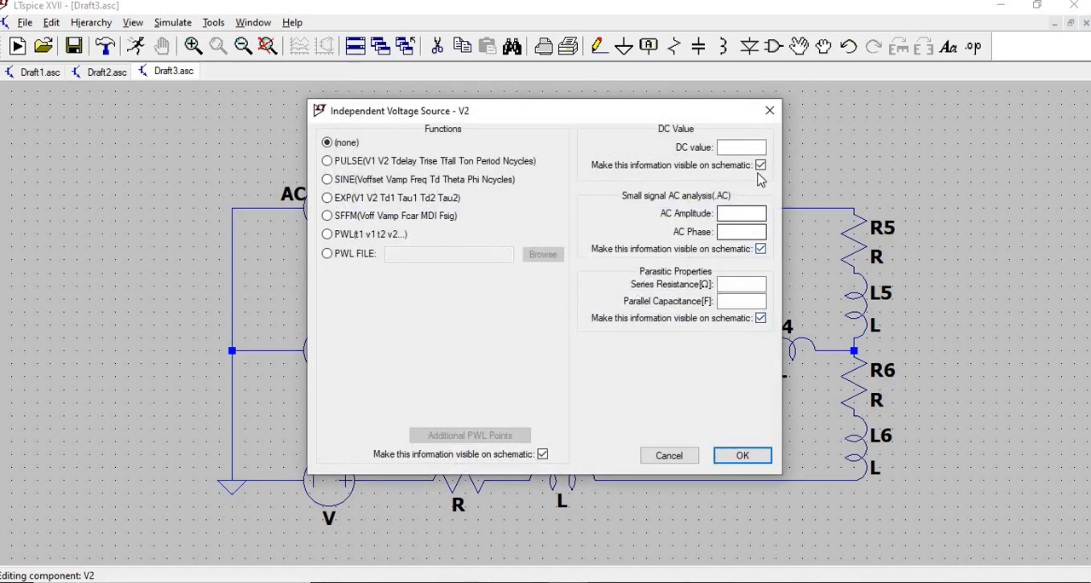
click(760, 164)
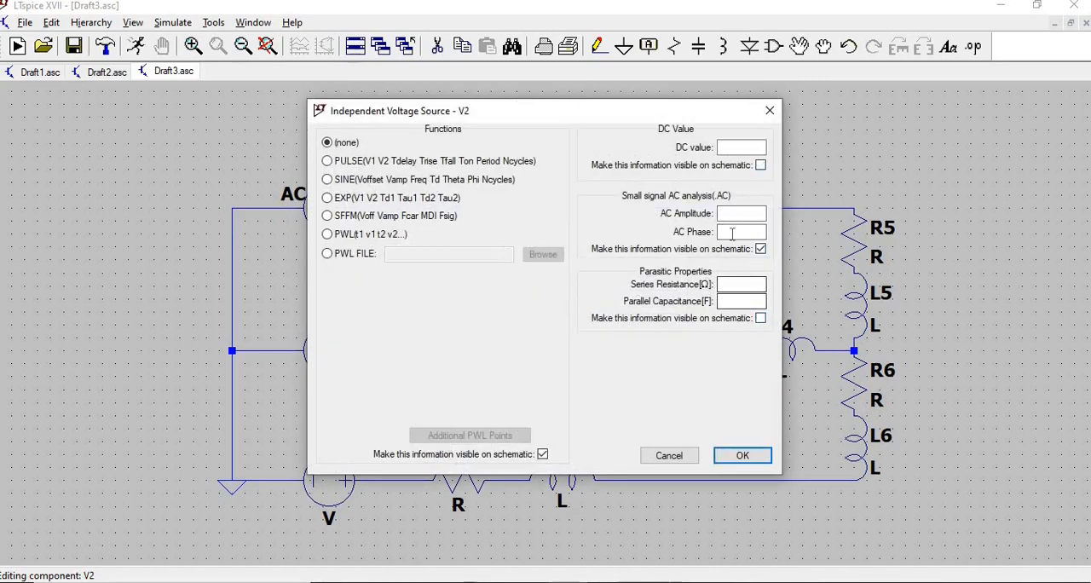
text(12)
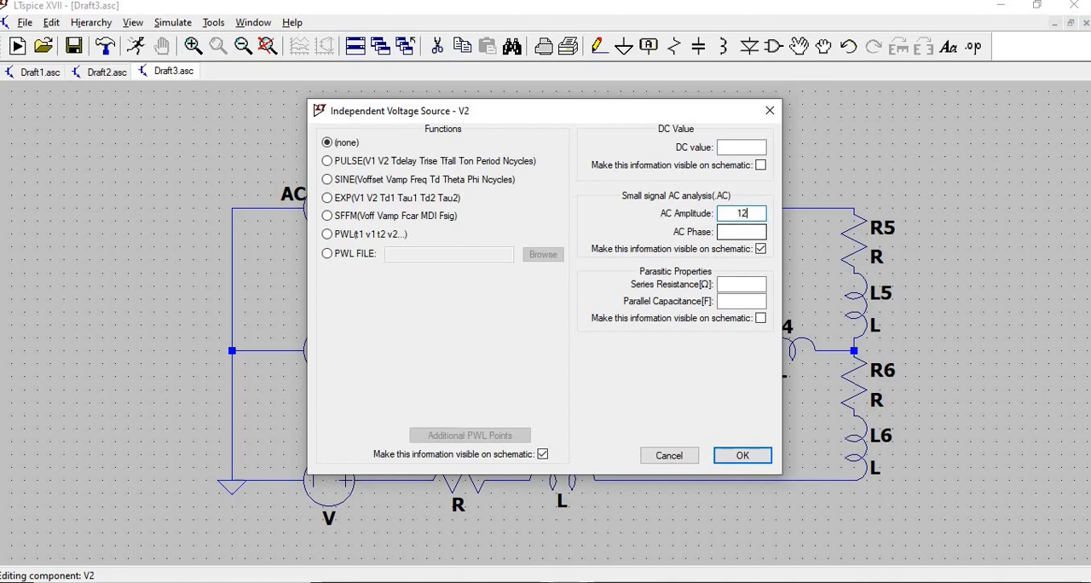
text(0)
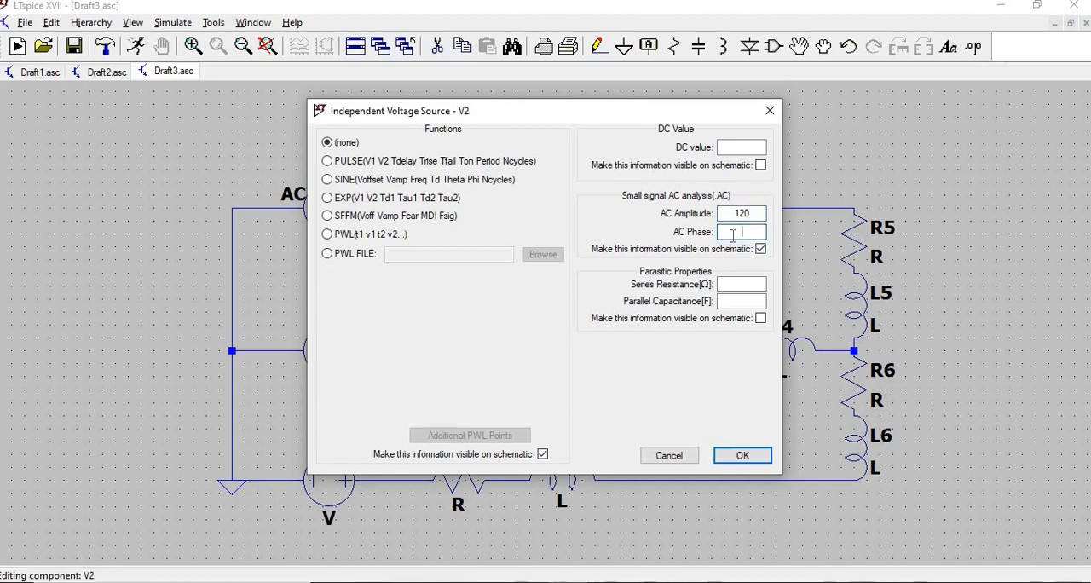
text(-60)
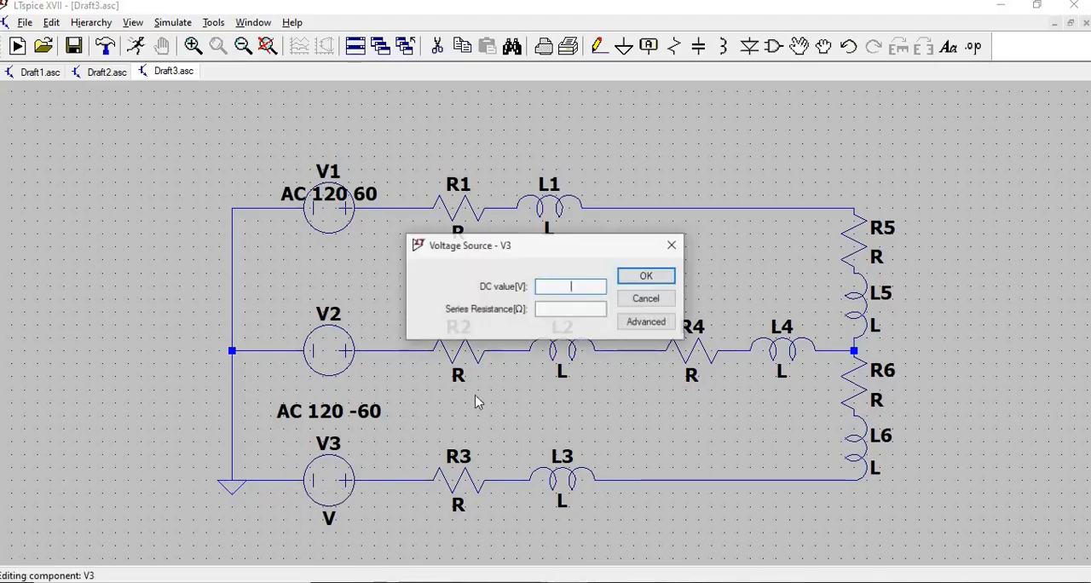
Step: In V3's Advanced settings, enter AC amplitude 120 and phase 180 and confirm
click(645, 321)
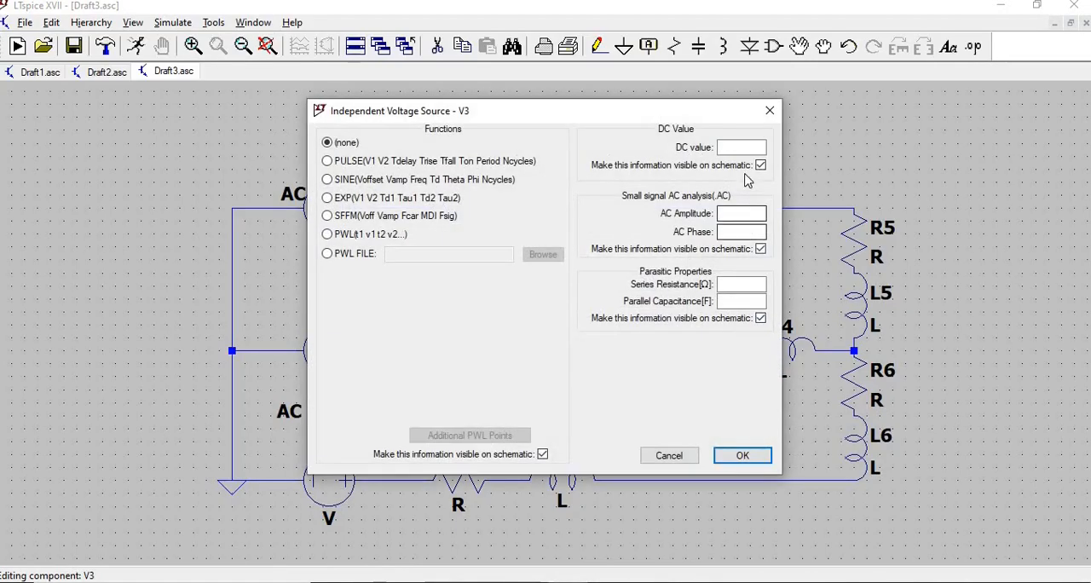
click(759, 164)
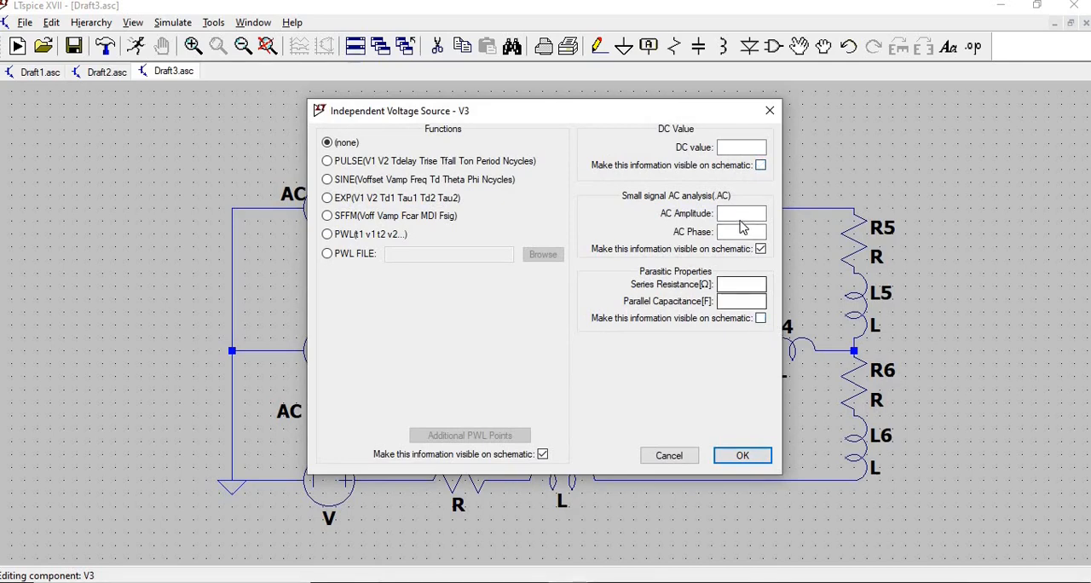
text(120)
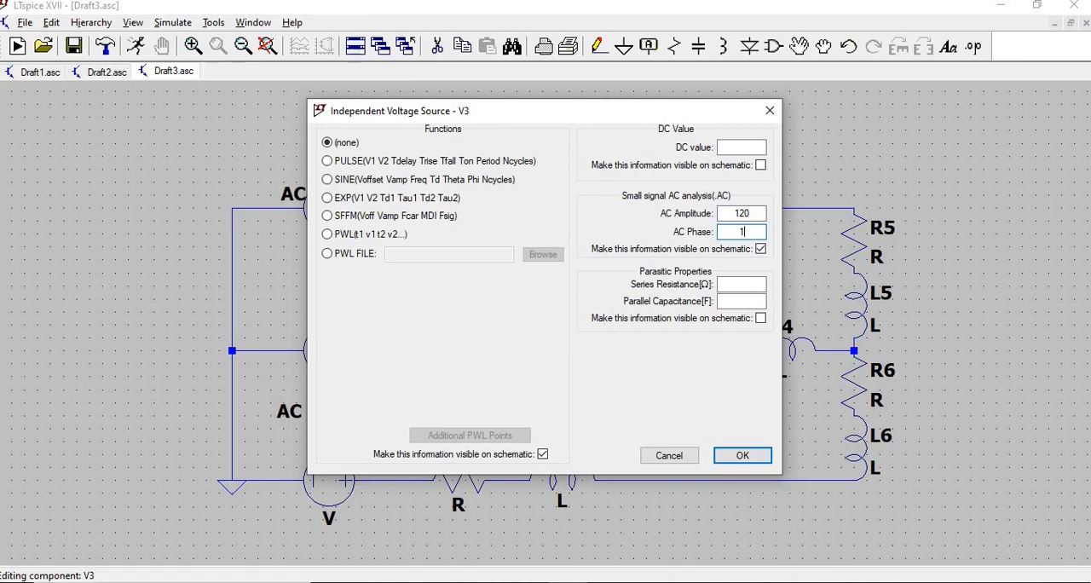
text(80)
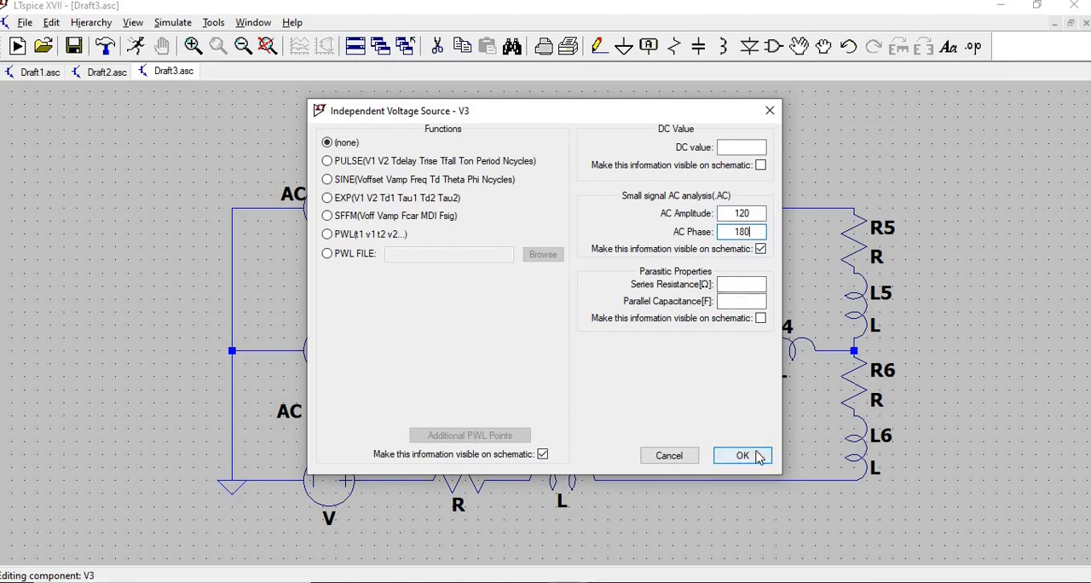
click(742, 456)
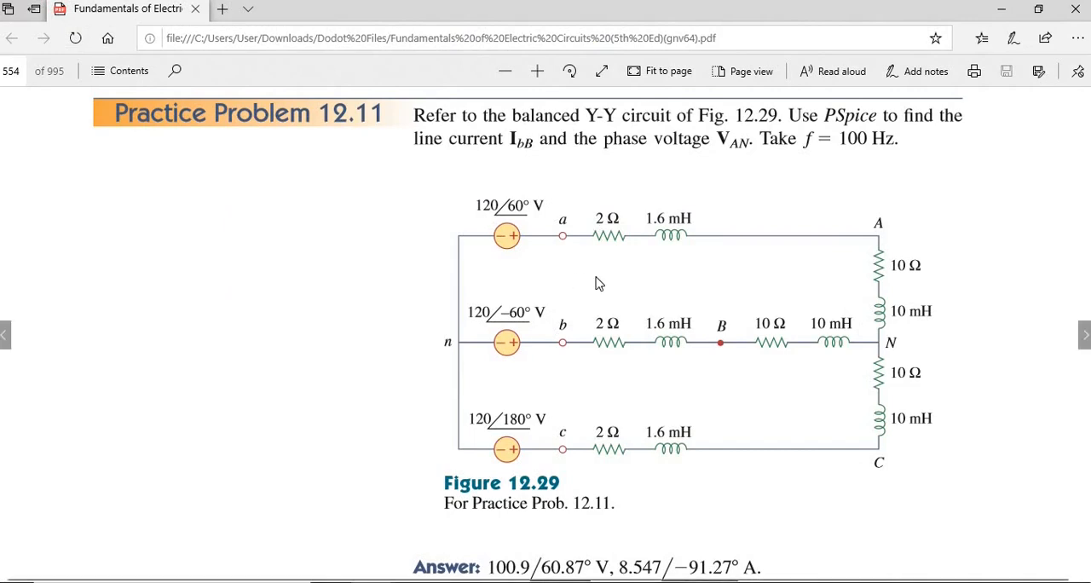
mouse_move(674, 419)
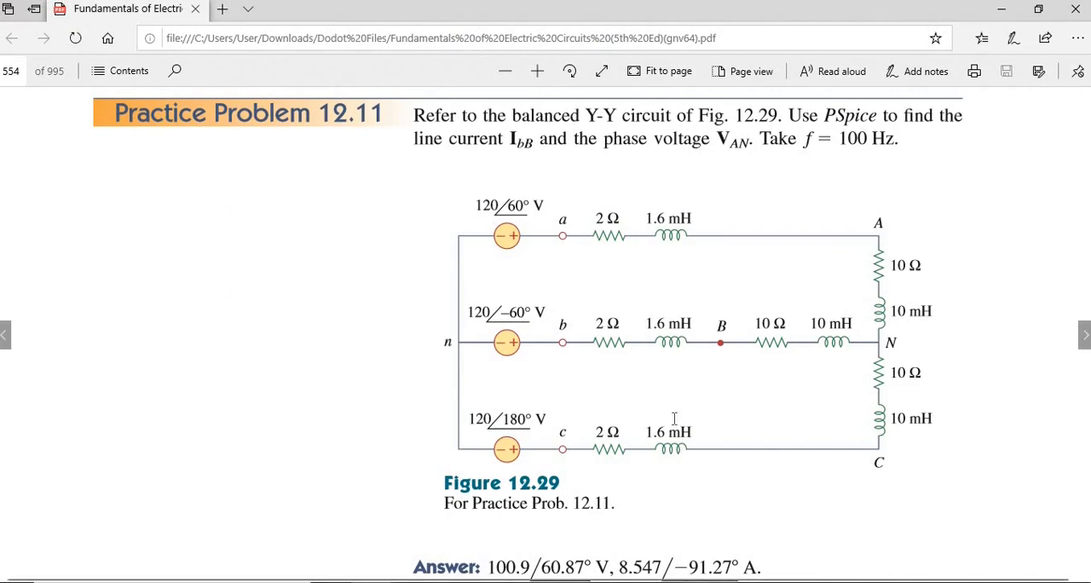
mouse_move(674, 418)
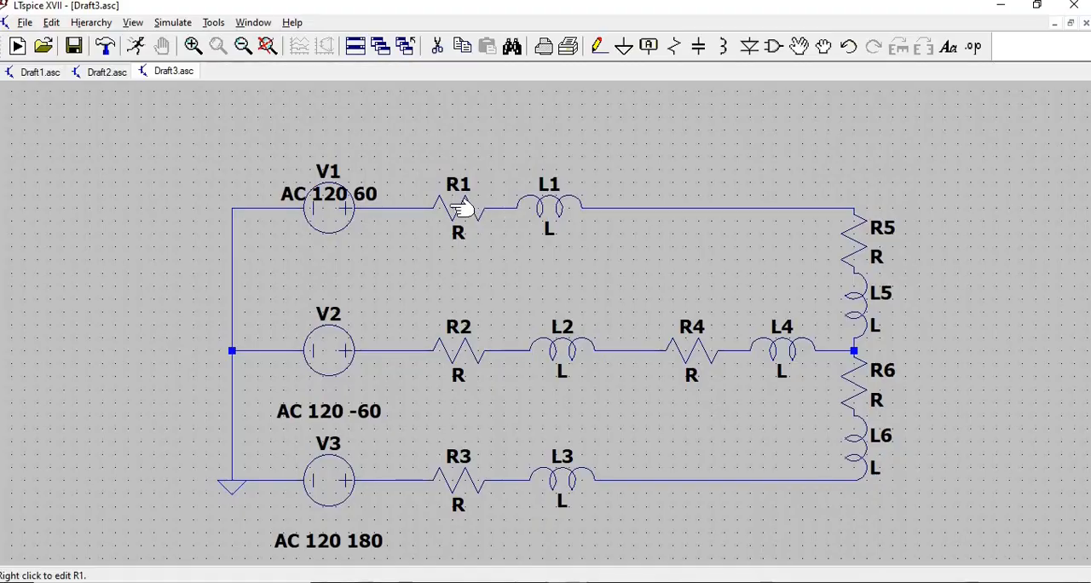
Step: Set line resistors R2 and R3 to 2 and inductors L1, L2 and L3 to 1.6m
right_click(458, 205)
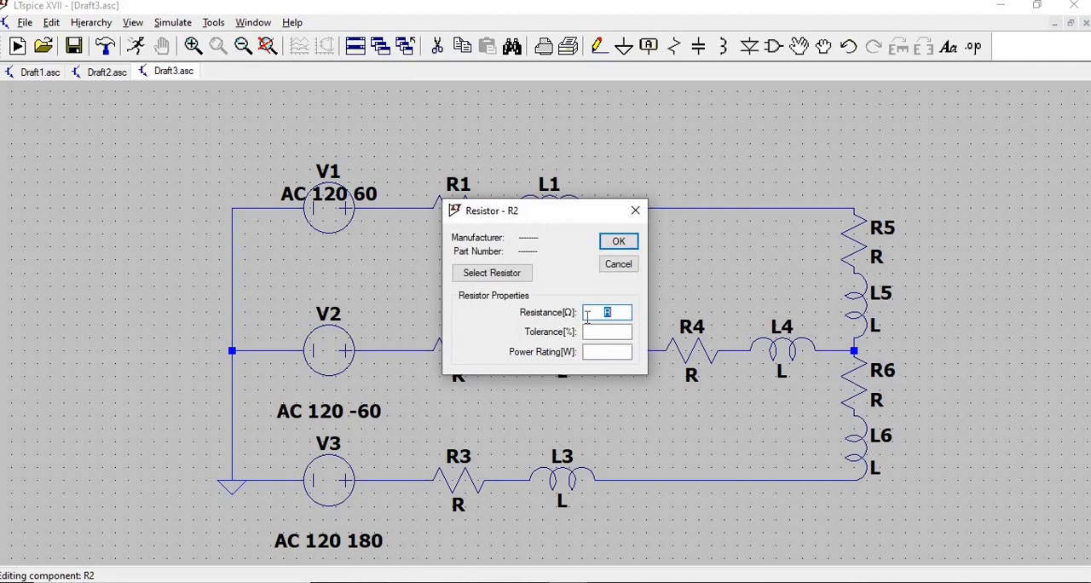
click(618, 240)
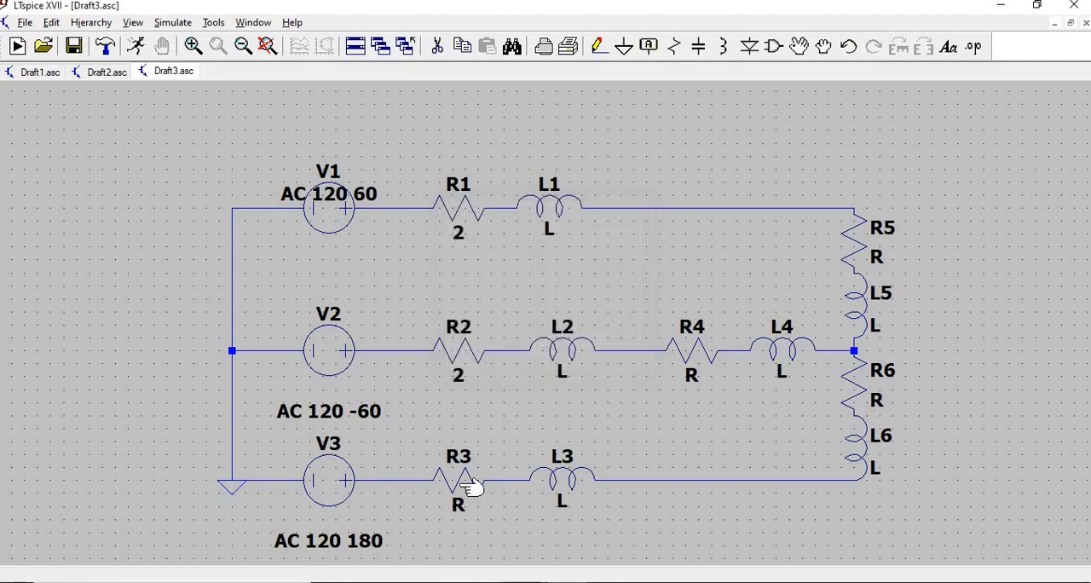
double_click(458, 479)
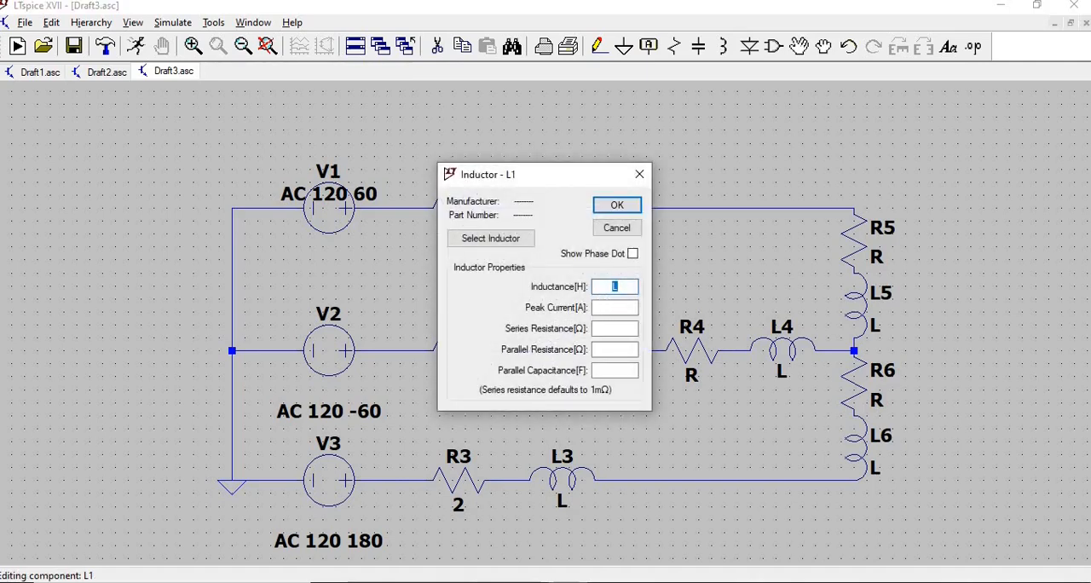
text(1.)
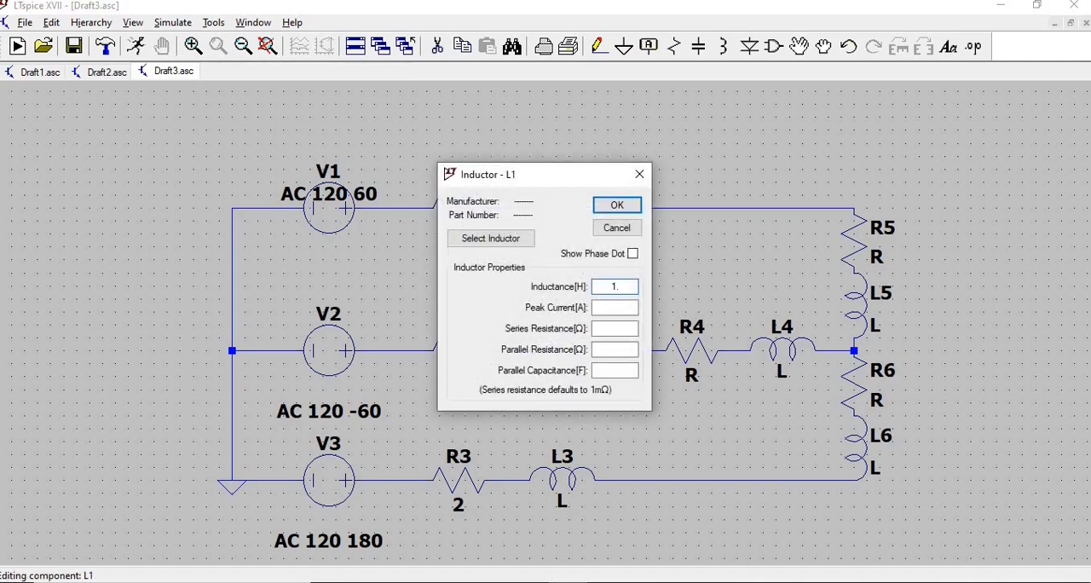
text(1.6m)
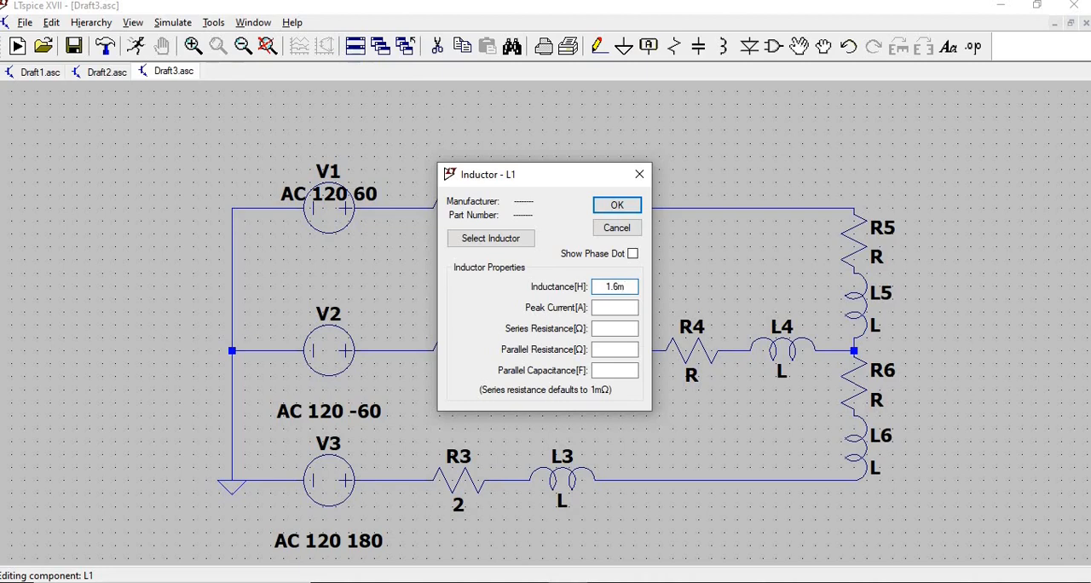
click(616, 204)
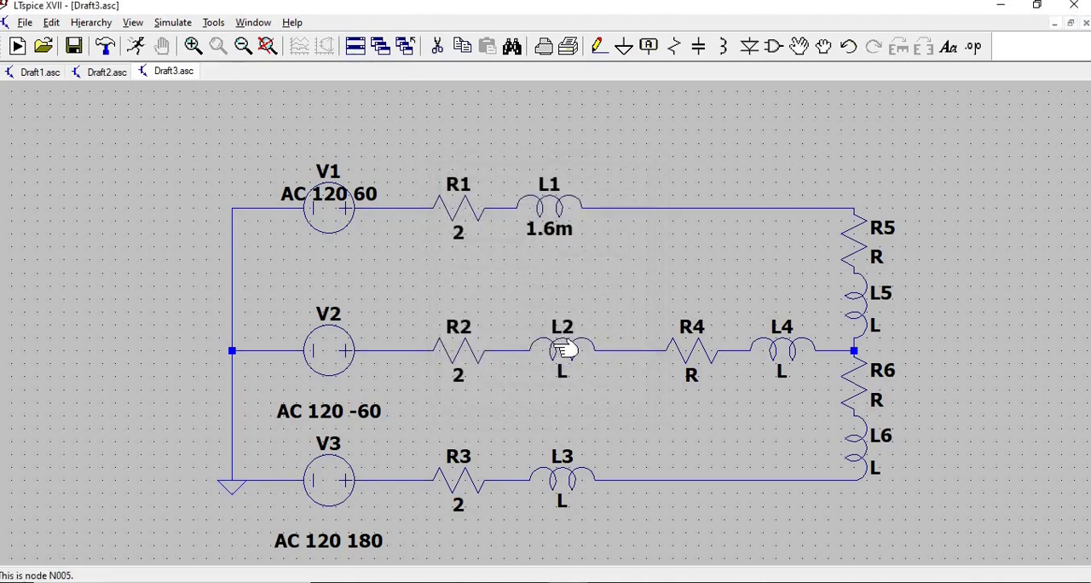
double_click(561, 350)
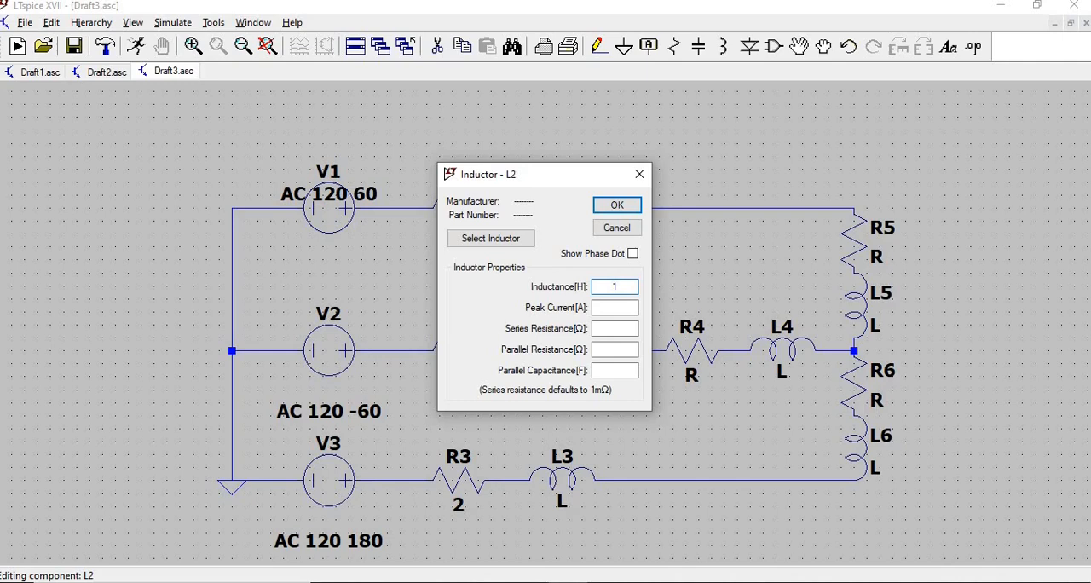
text(1.6m)
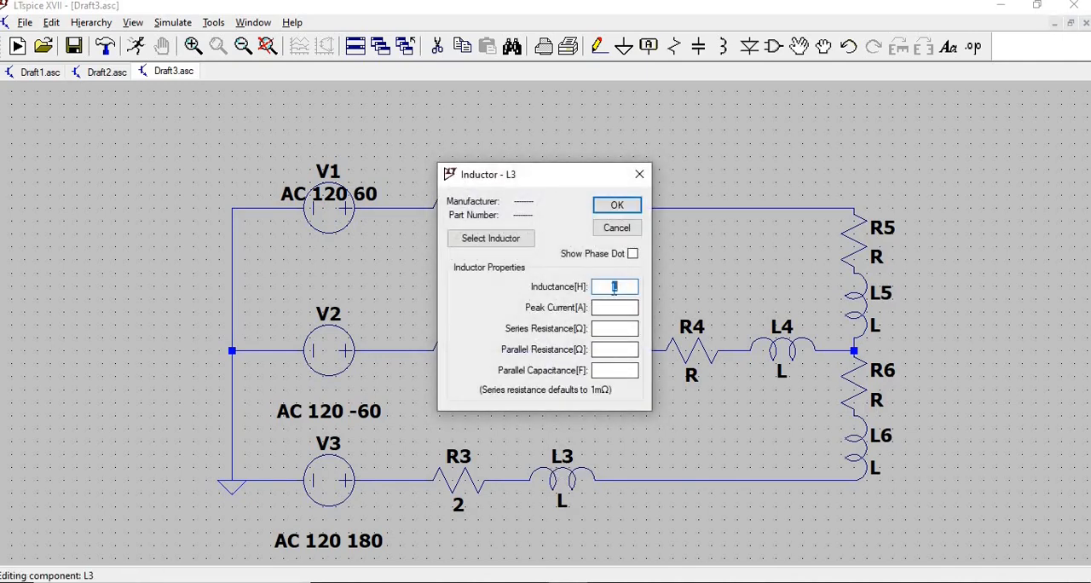
text(1.6)
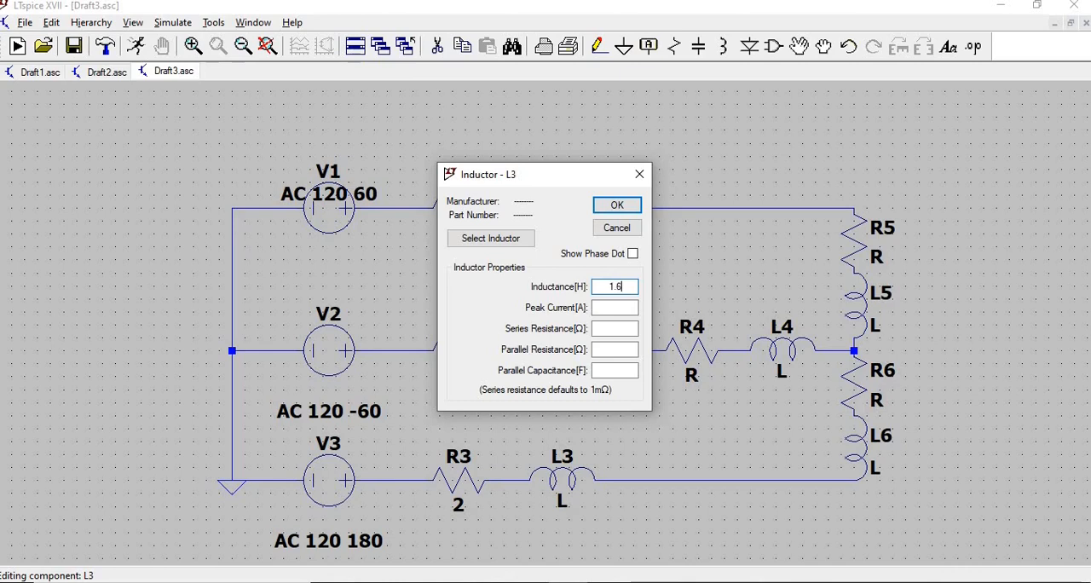
click(617, 205)
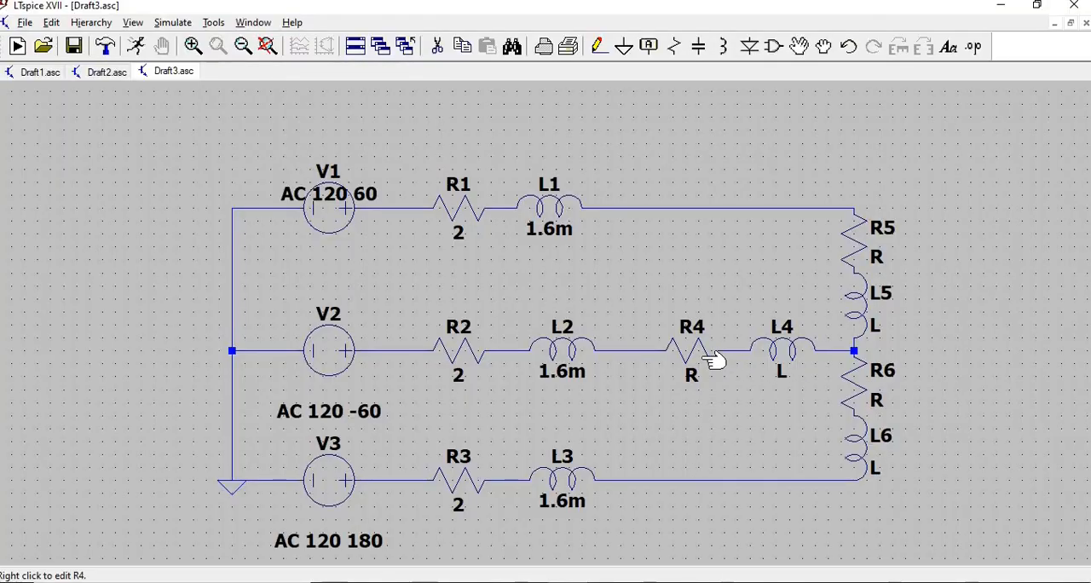
Step: Set load resistors R4–R6 to 10 and load inductors L4–L6 to 10m
right_click(690, 349)
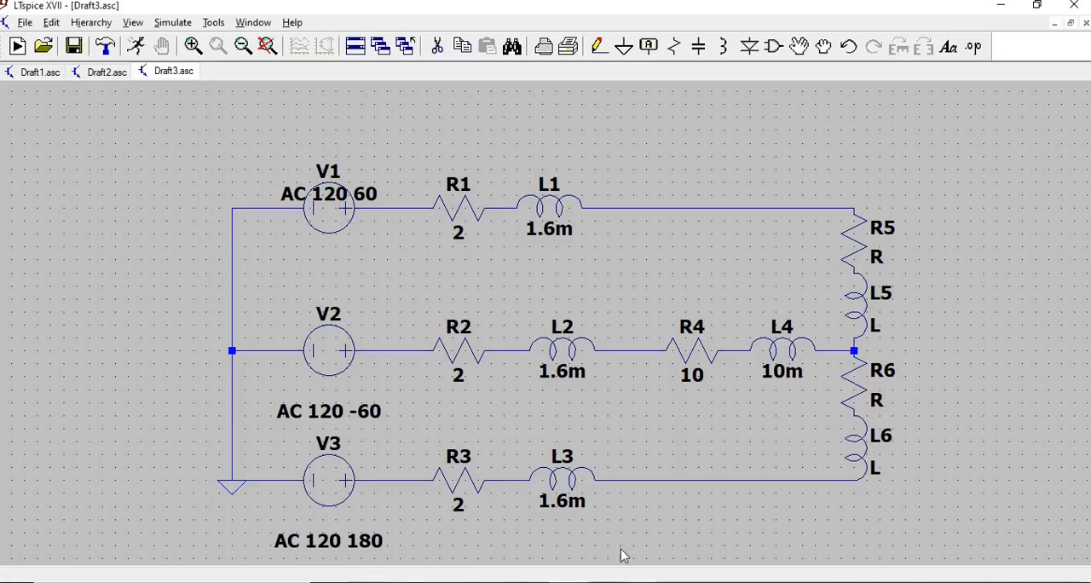
mouse_move(825, 298)
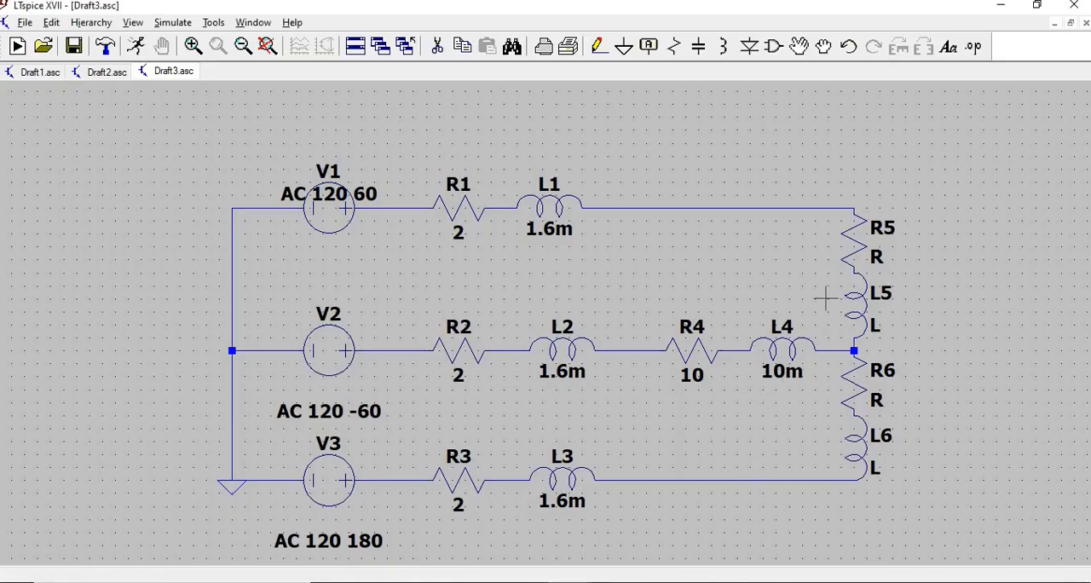
double_click(857, 239)
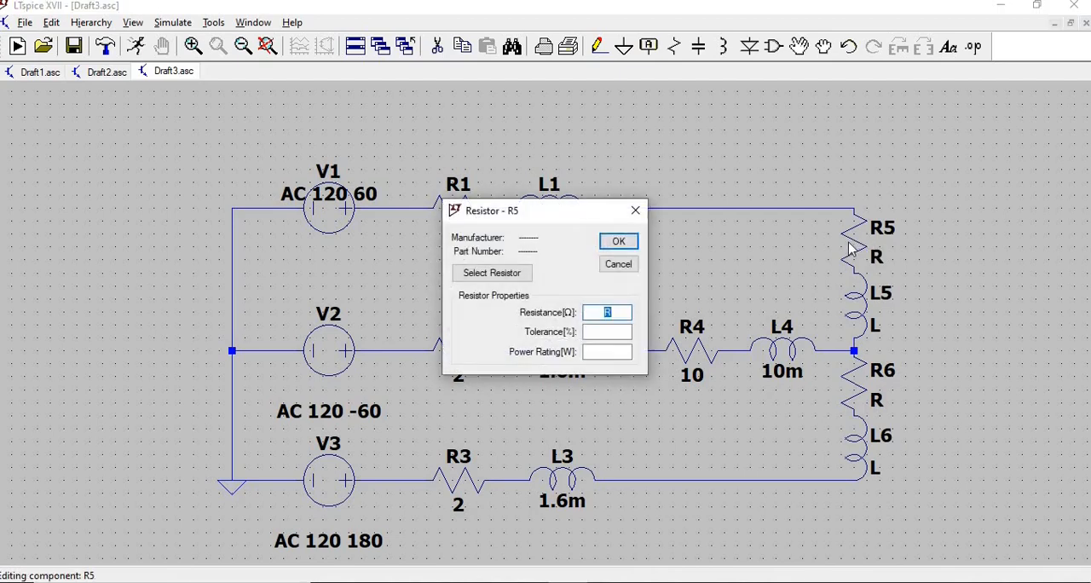
text(10)
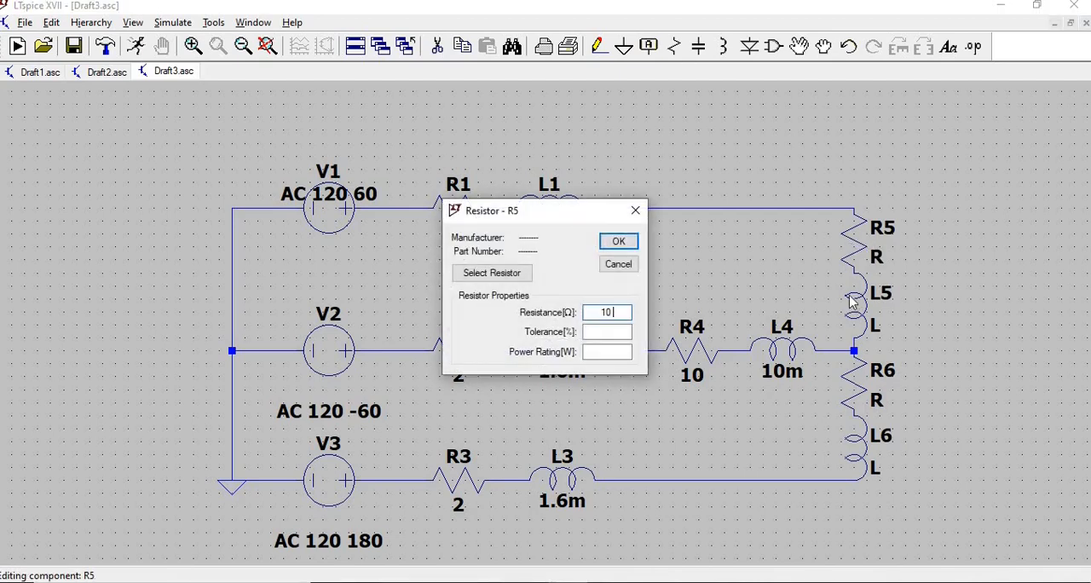
click(619, 242)
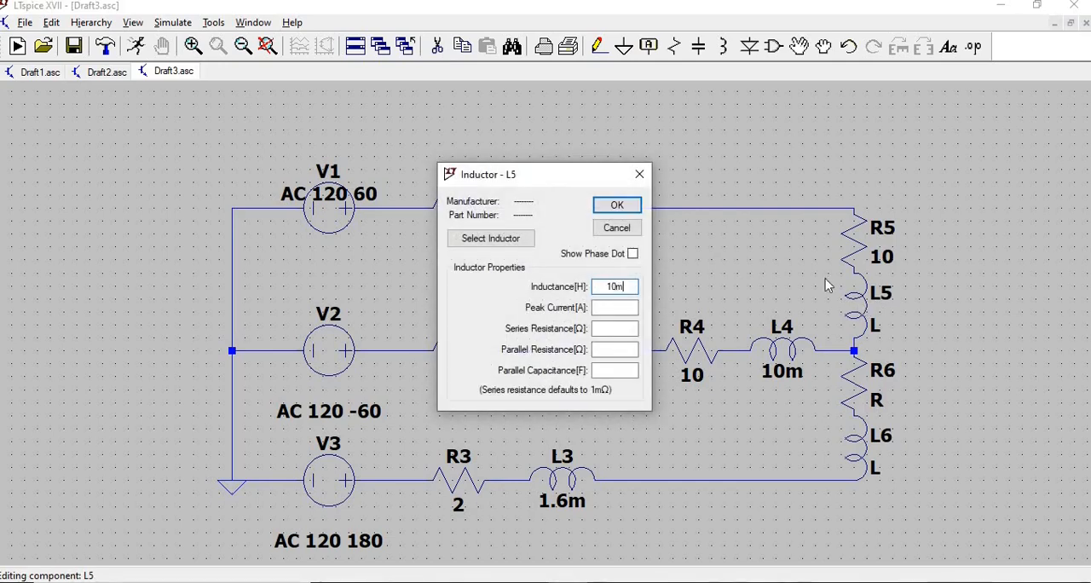
click(617, 205)
text(1)
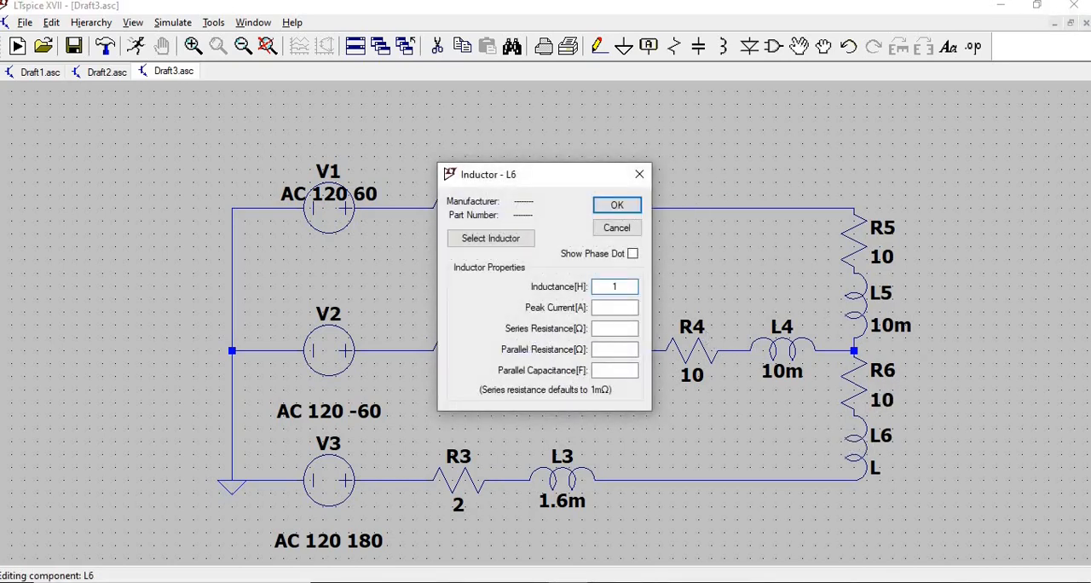
click(617, 205)
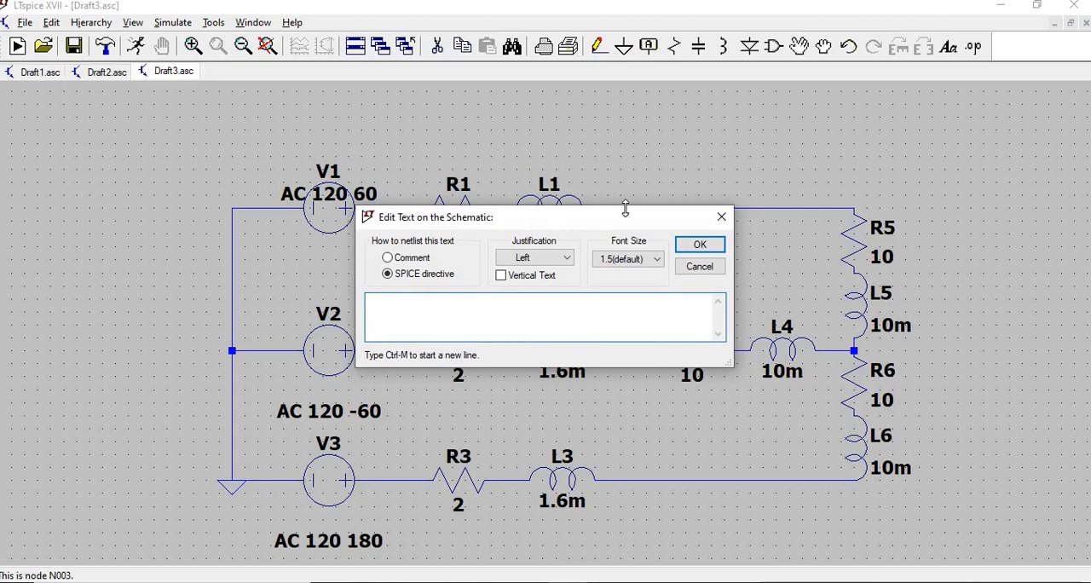
Step: Enter the SPICE directive .ac lin 1 100 100 and place it above the circuit
text(ac)
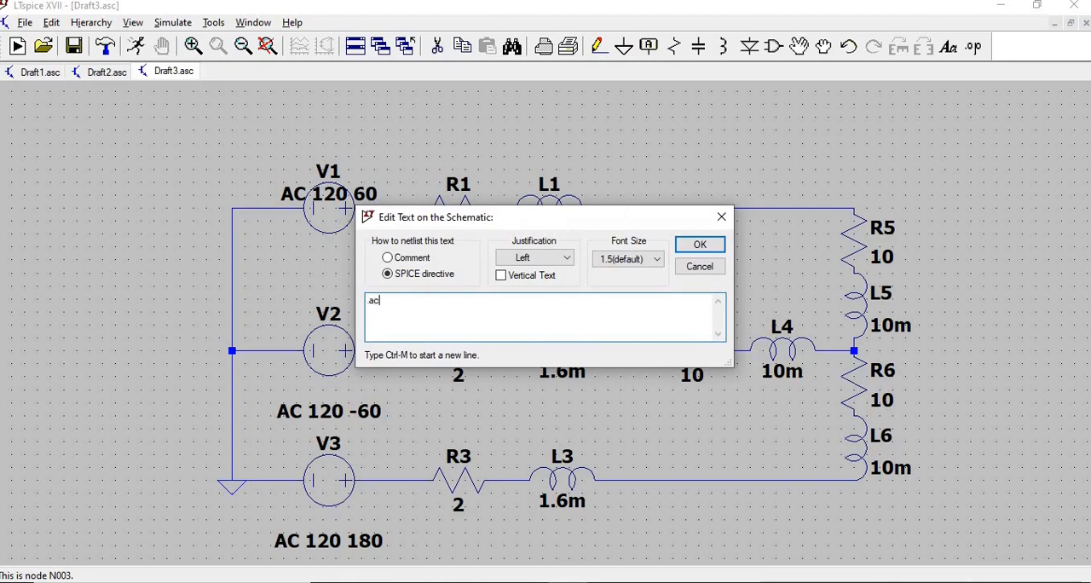
text(lin)
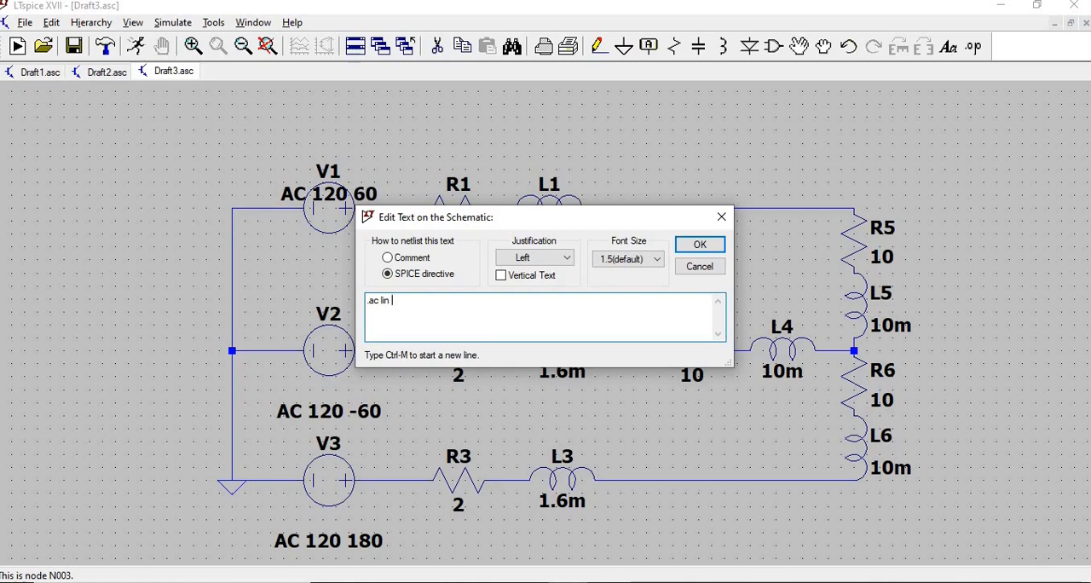
text(1 1)
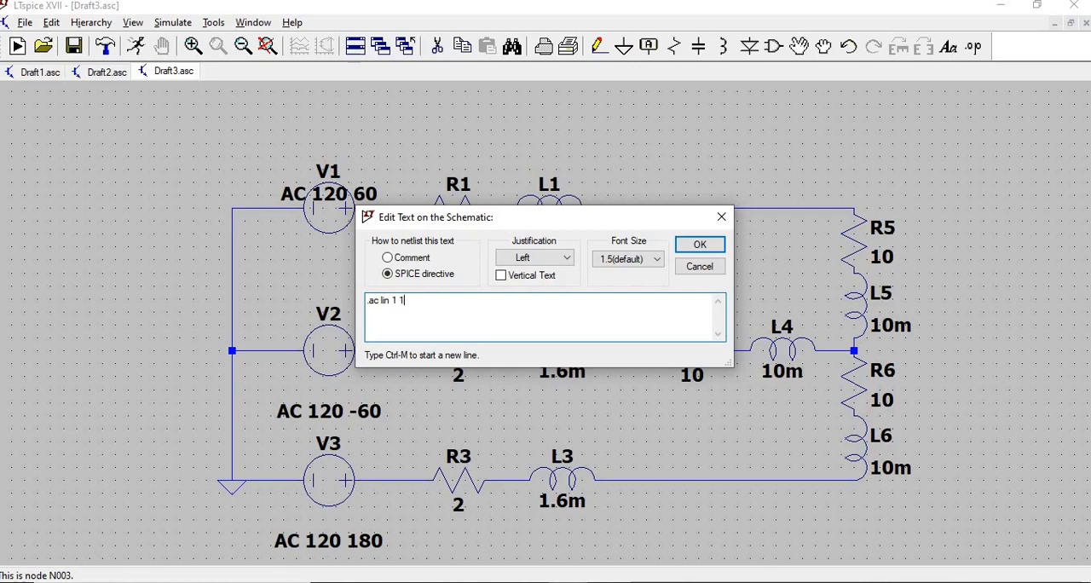
text(00 100)
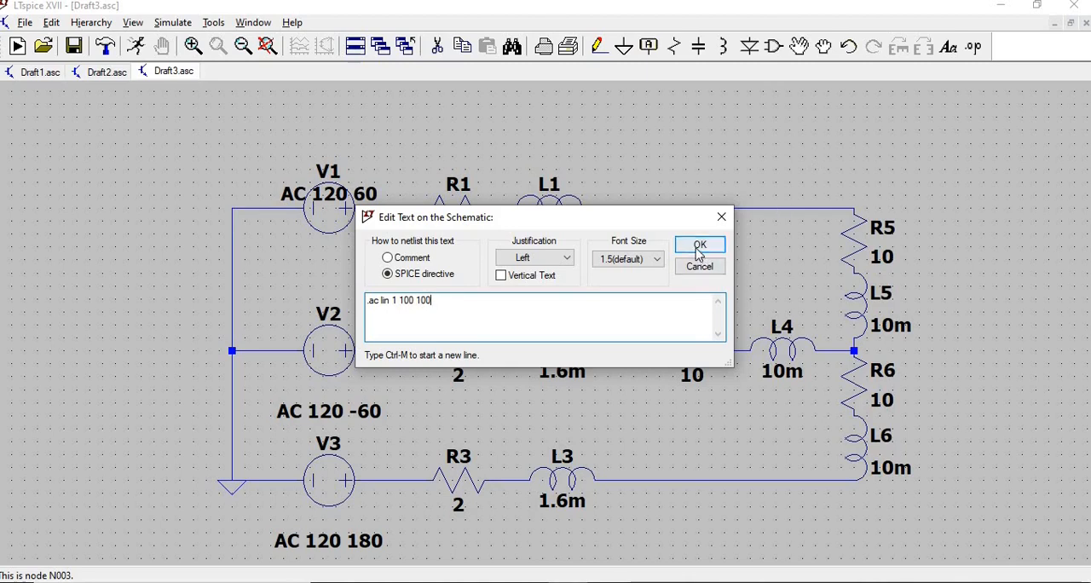
click(699, 245)
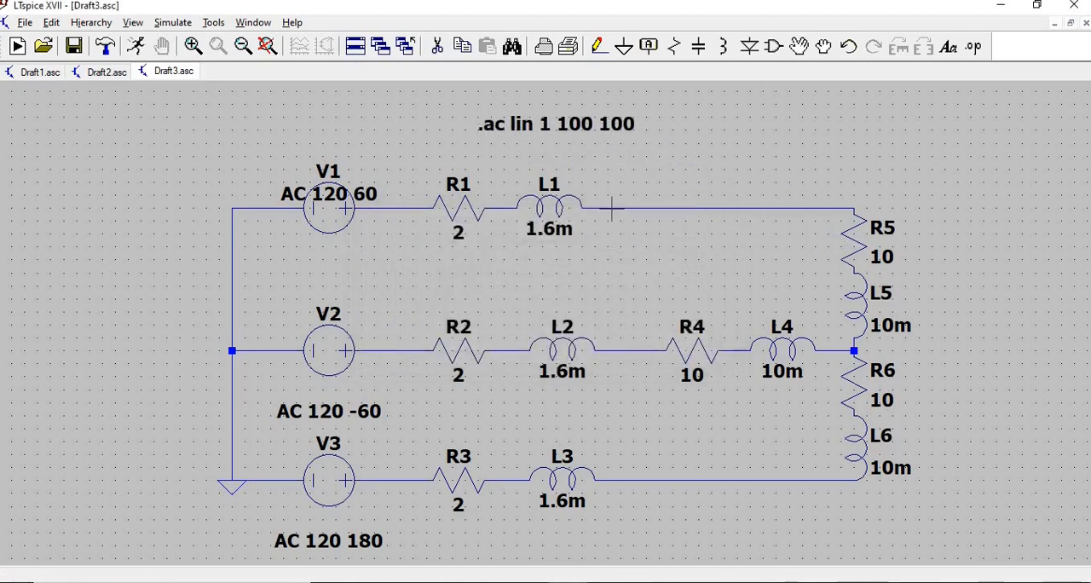
mouse_move(731, 220)
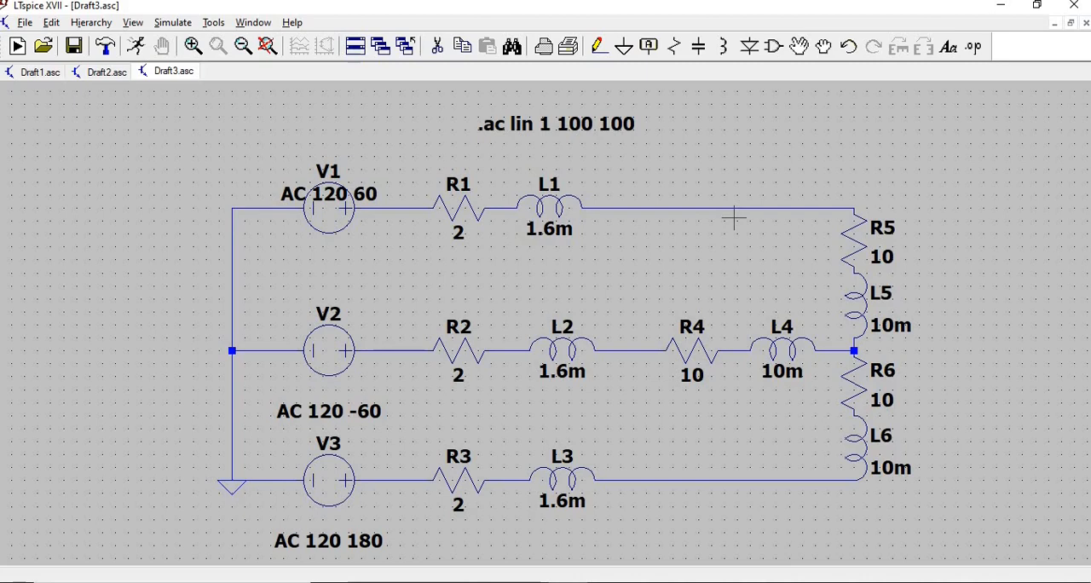
mouse_move(222, 70)
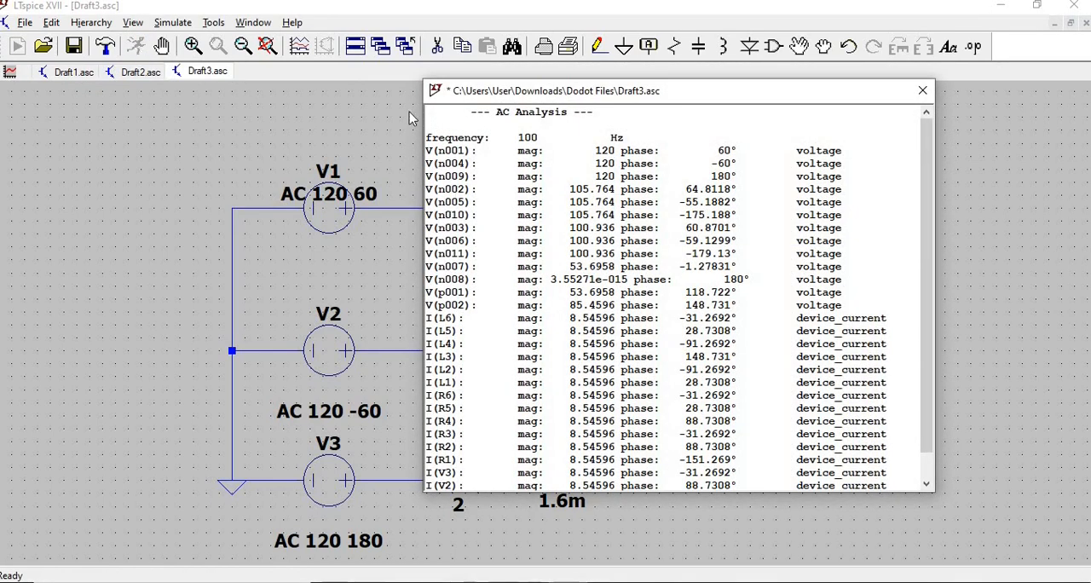
mouse_move(890, 245)
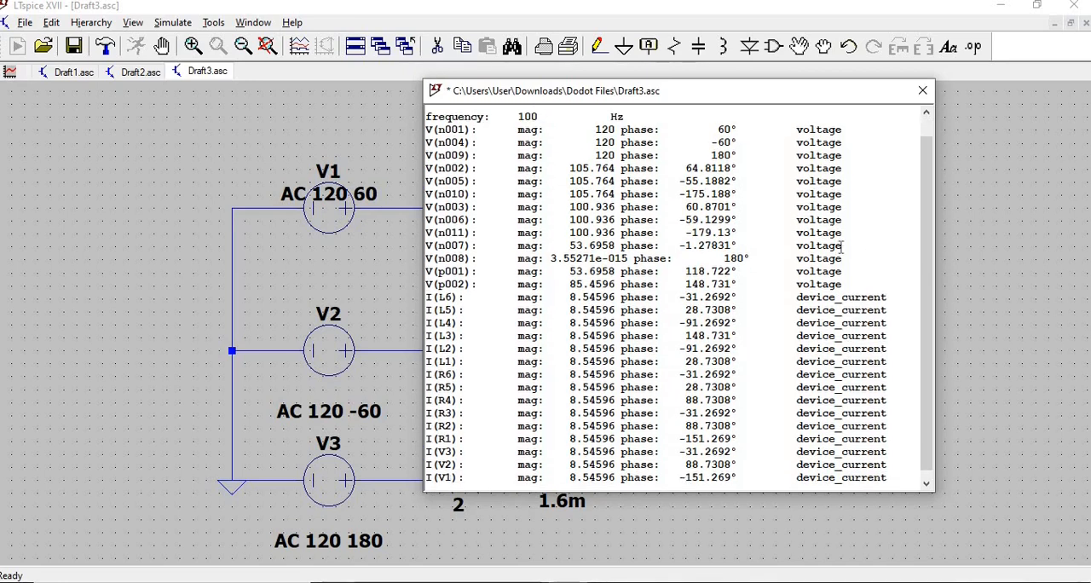
Step: Run the simulation and review the AC analysis node voltages at 100 Hz
scroll(up, 3)
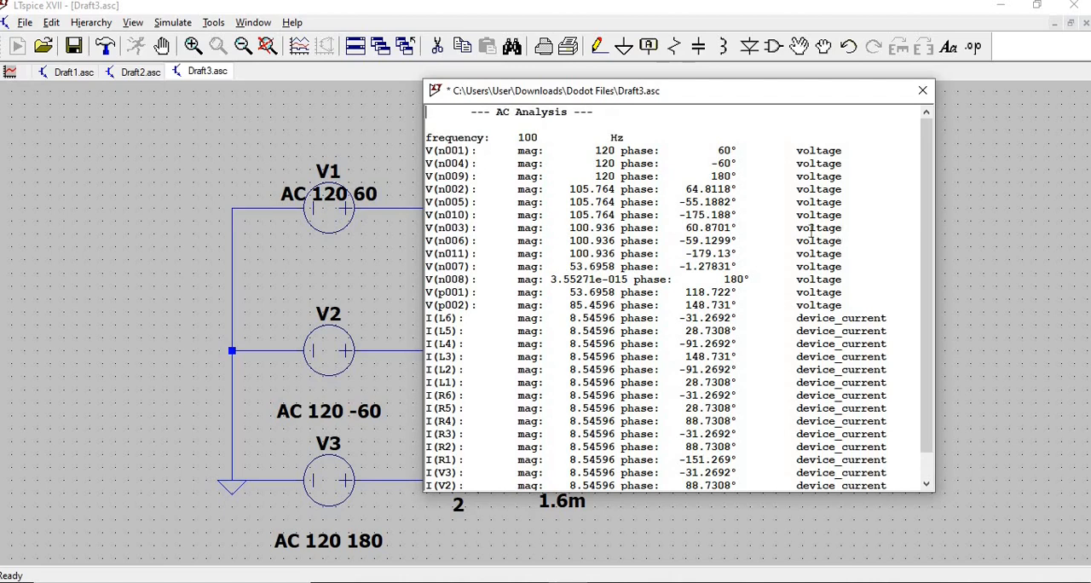
mouse_move(782, 201)
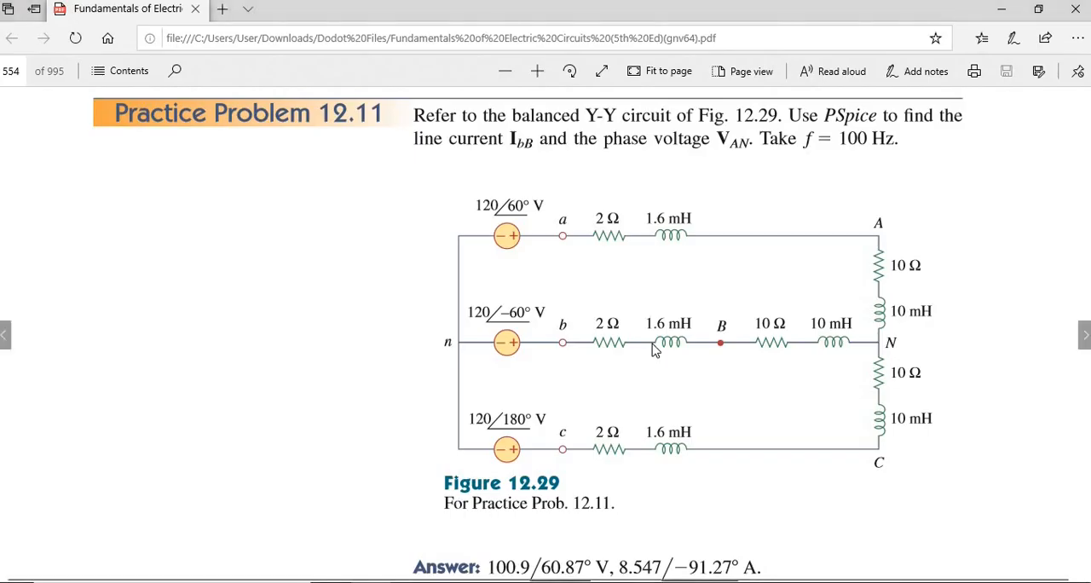
mouse_move(721, 349)
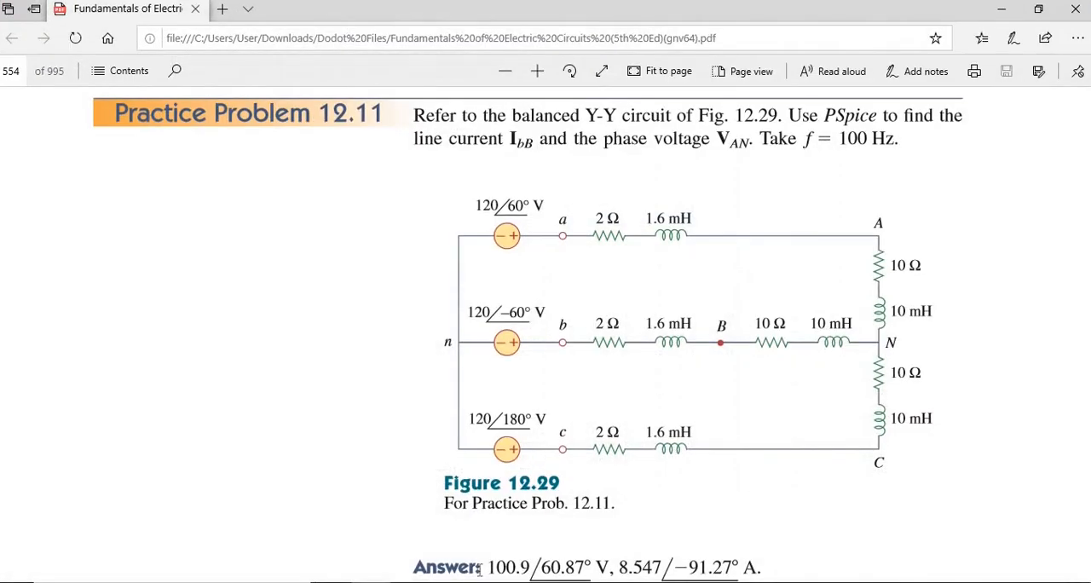
Step: Scroll the Edge PDF to Practice Problem 12.11 and its 100.9∠60.87° V answer
scroll(down, 3)
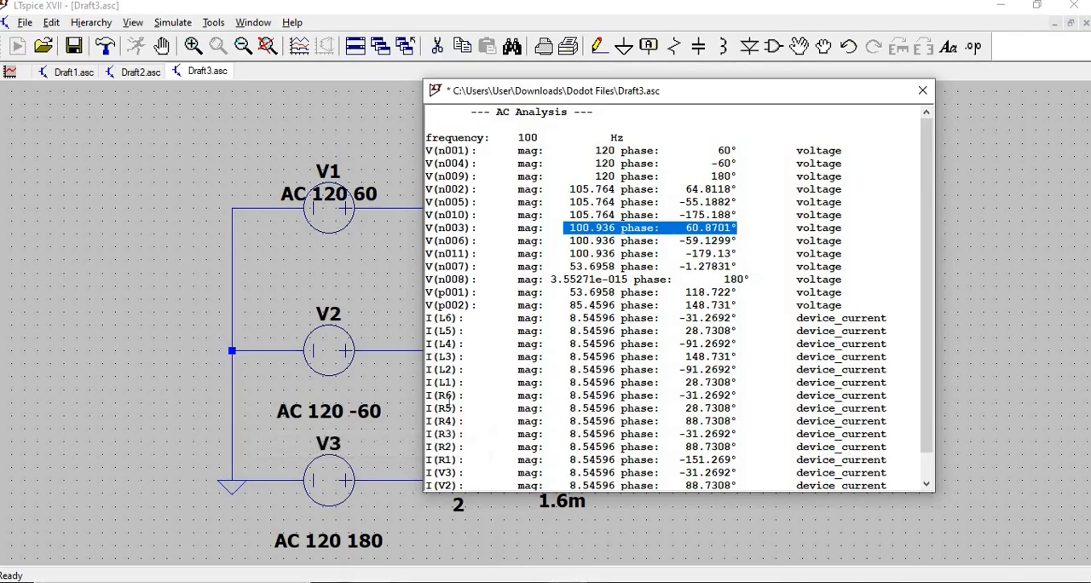
mouse_move(565, 405)
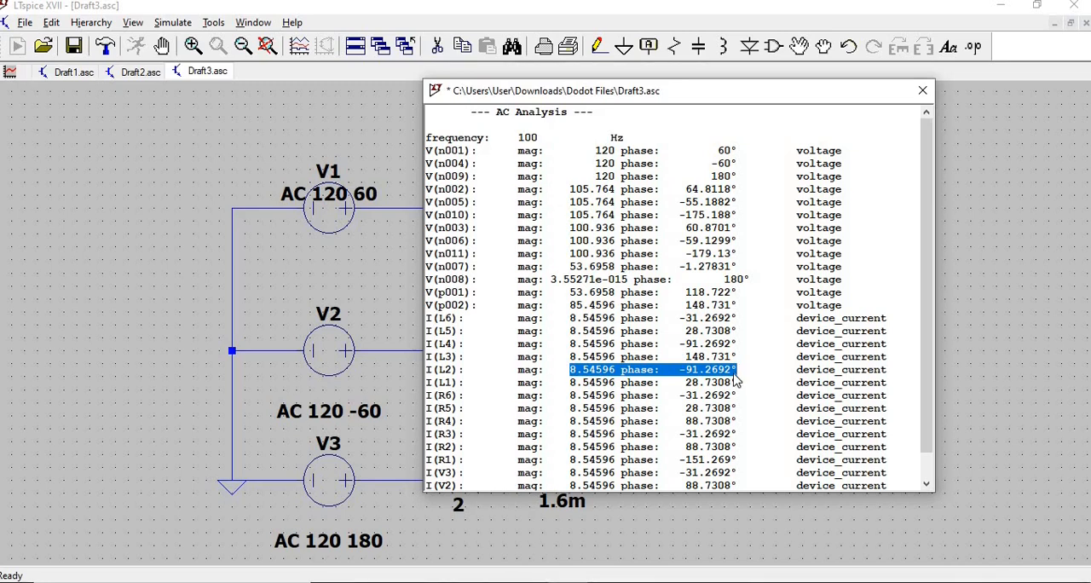
mouse_move(735, 381)
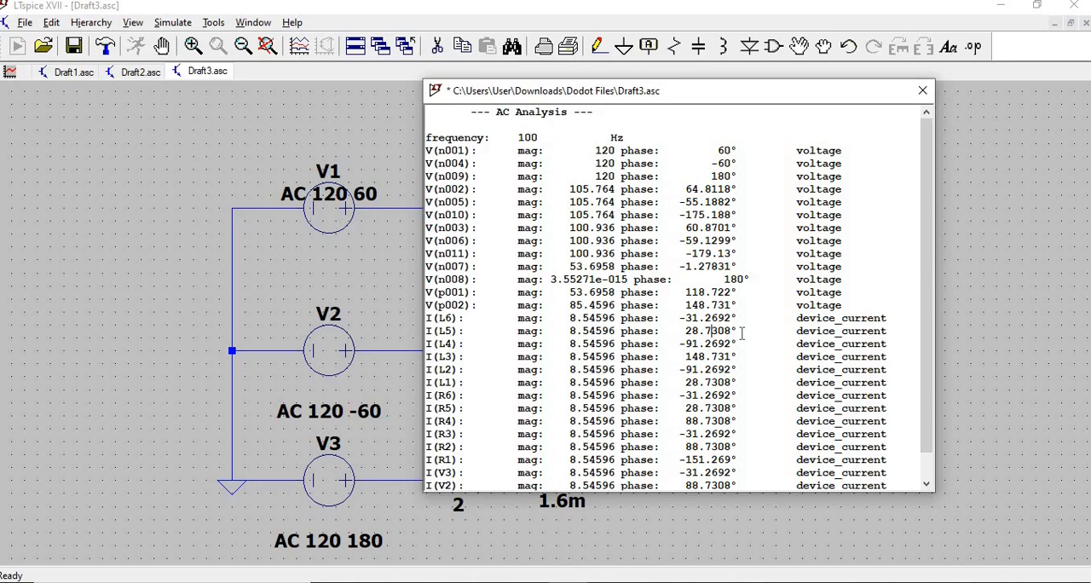
mouse_move(750, 336)
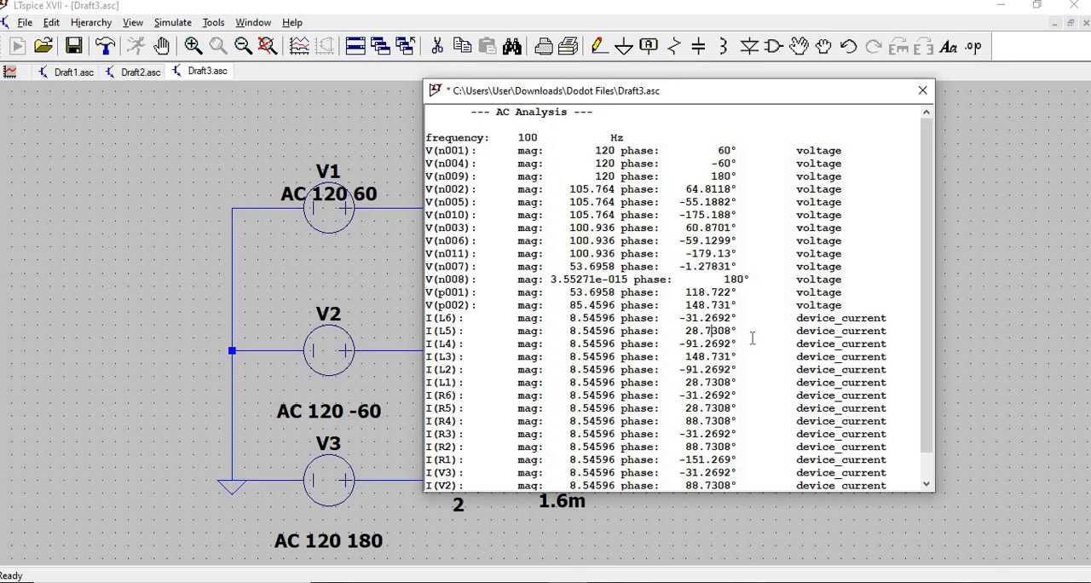